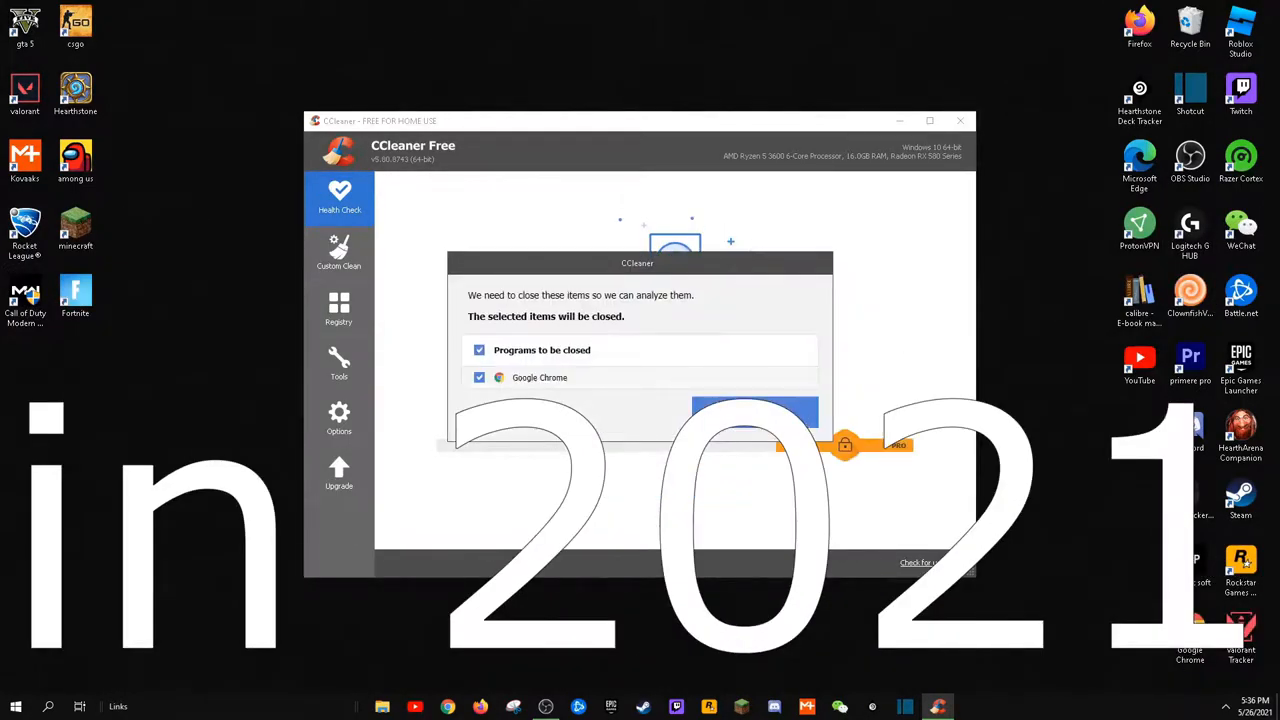
Step: Let Health Check force-close Chrome and finish cleaning, then switch to Custom Clean's item list
click(754, 412)
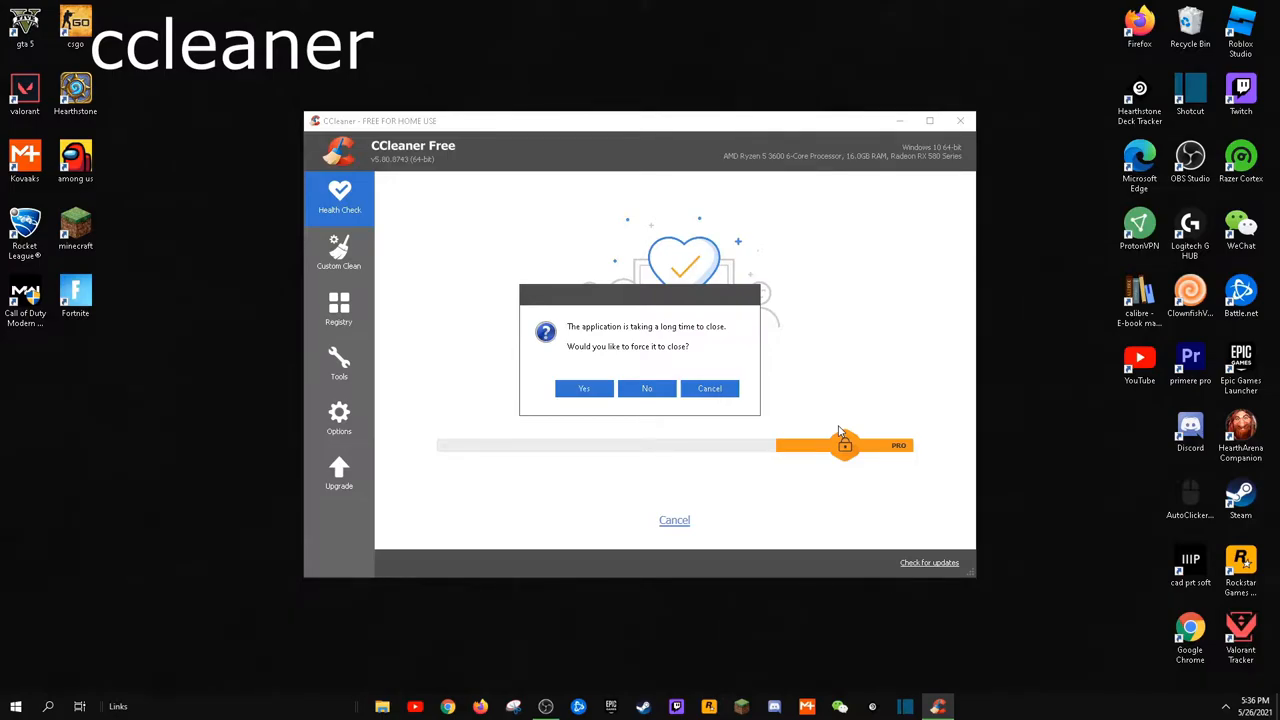
click(646, 388)
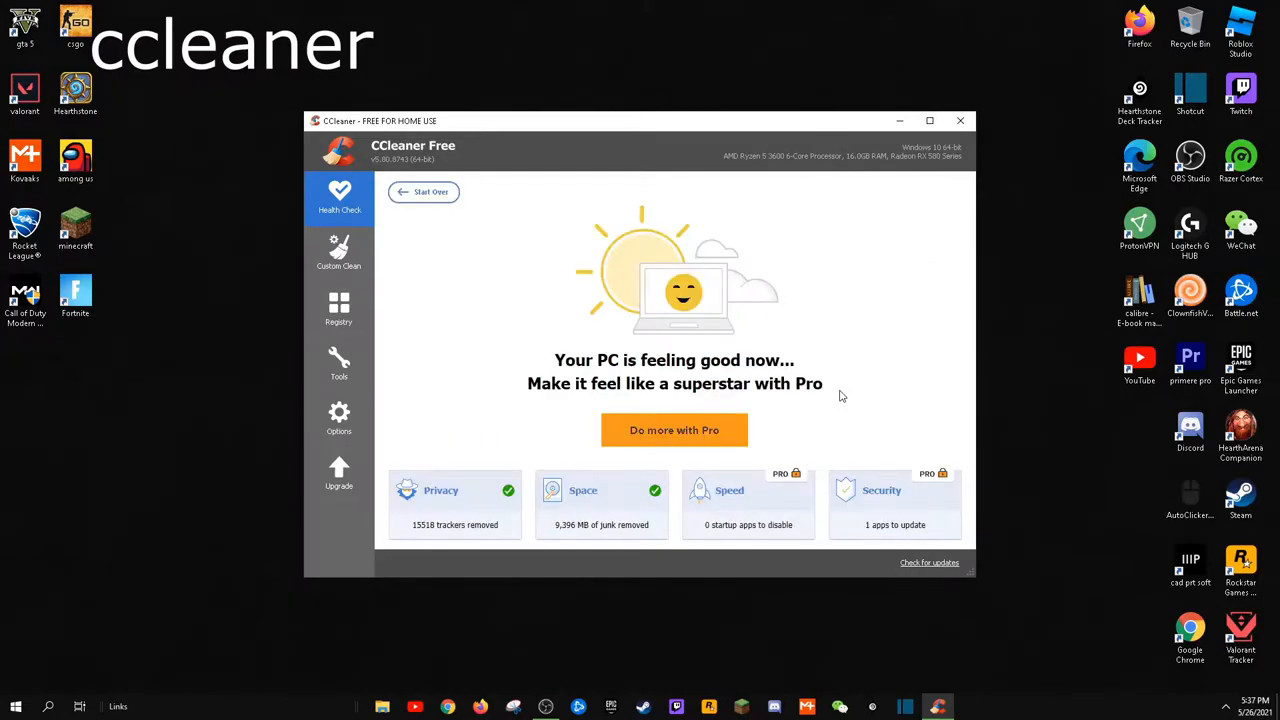
click(340, 252)
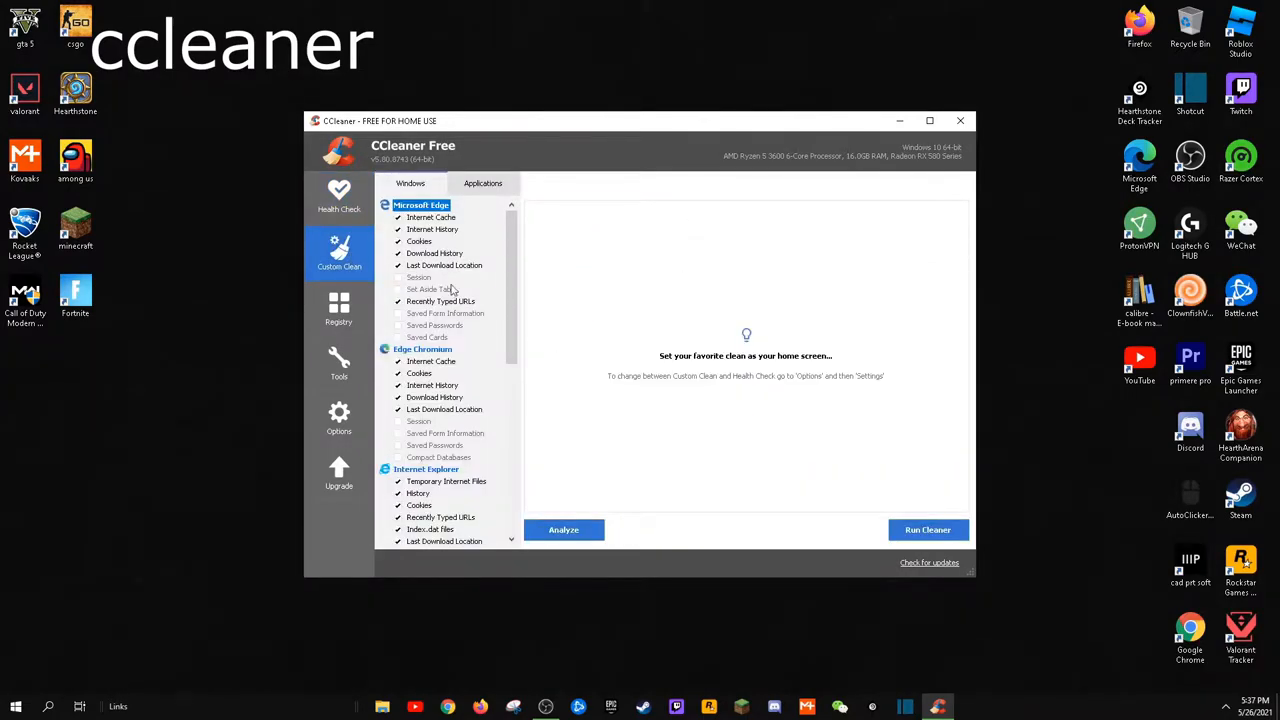
scroll(down, 3)
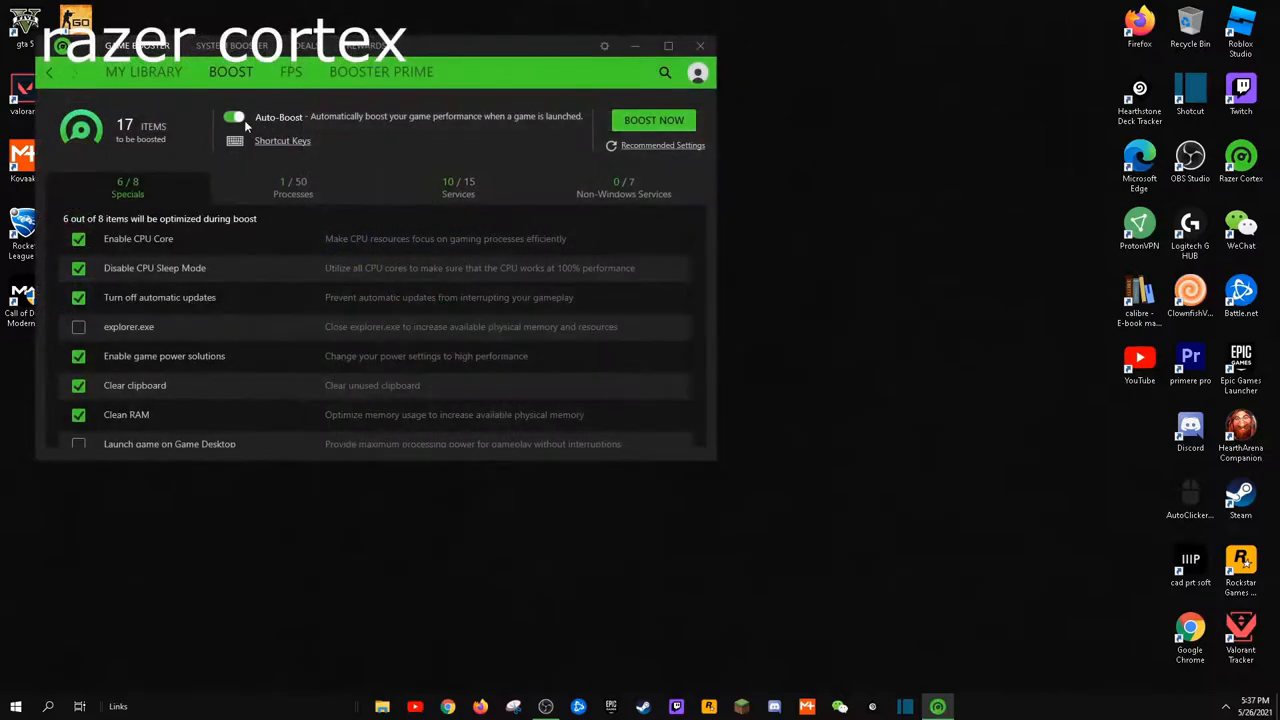
Step: Review the Boost lists: Specials, Processes, Services and Non-Windows Services
click(144, 72)
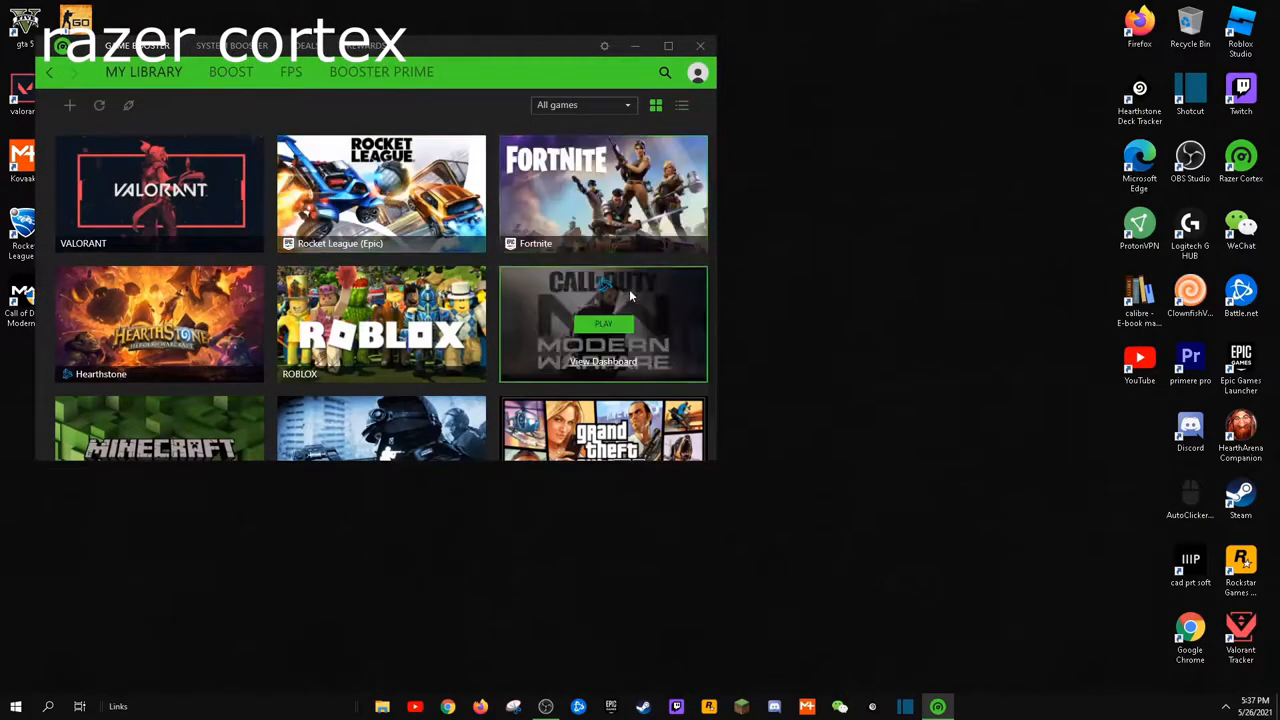
click(232, 72)
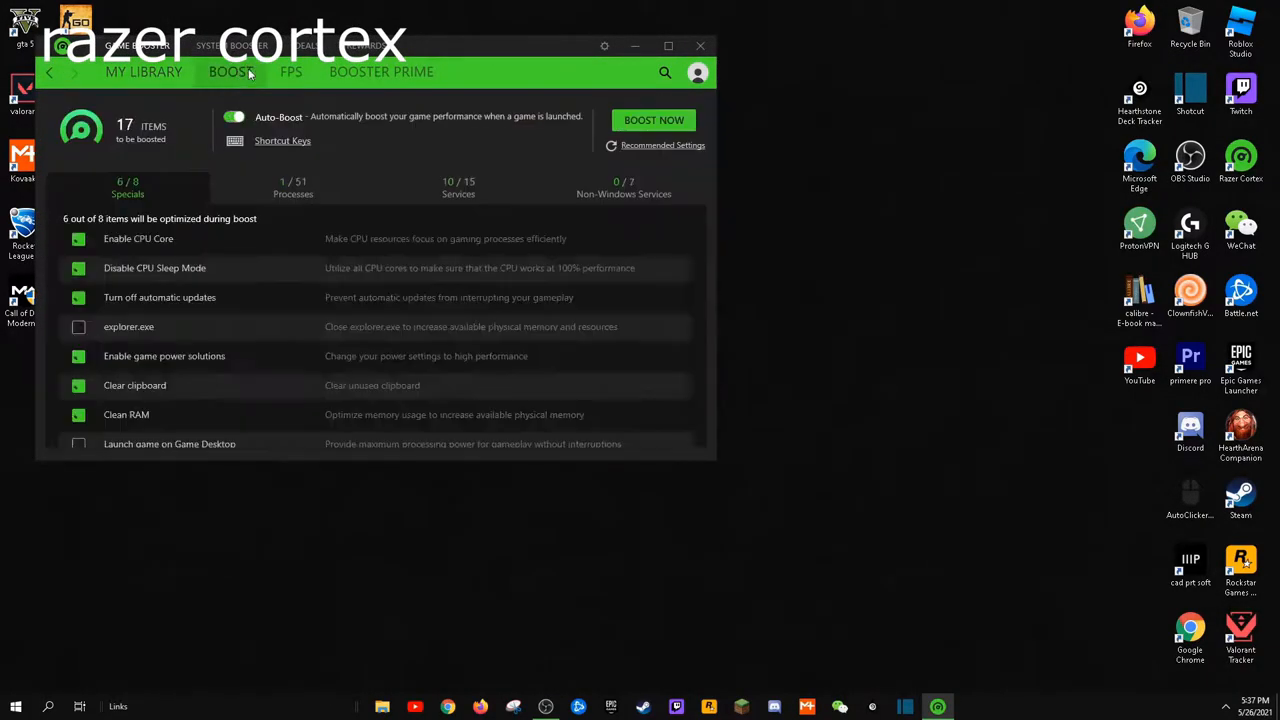
click(292, 188)
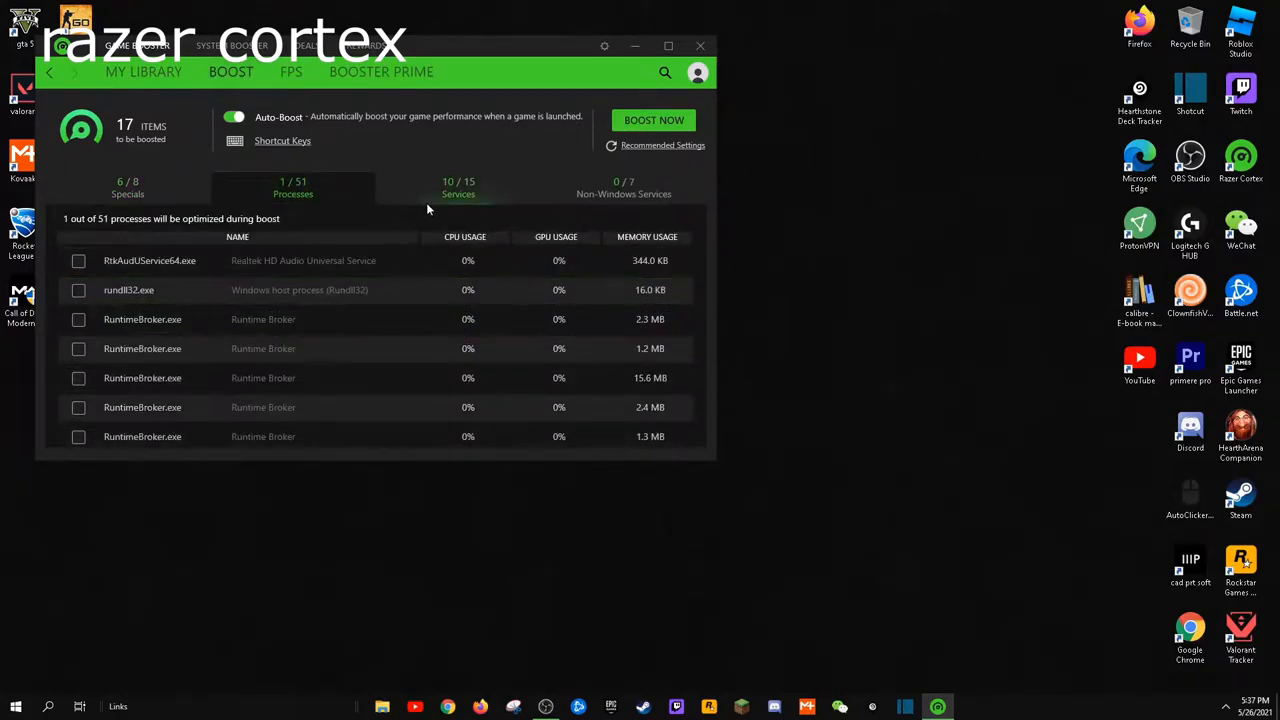
click(458, 188)
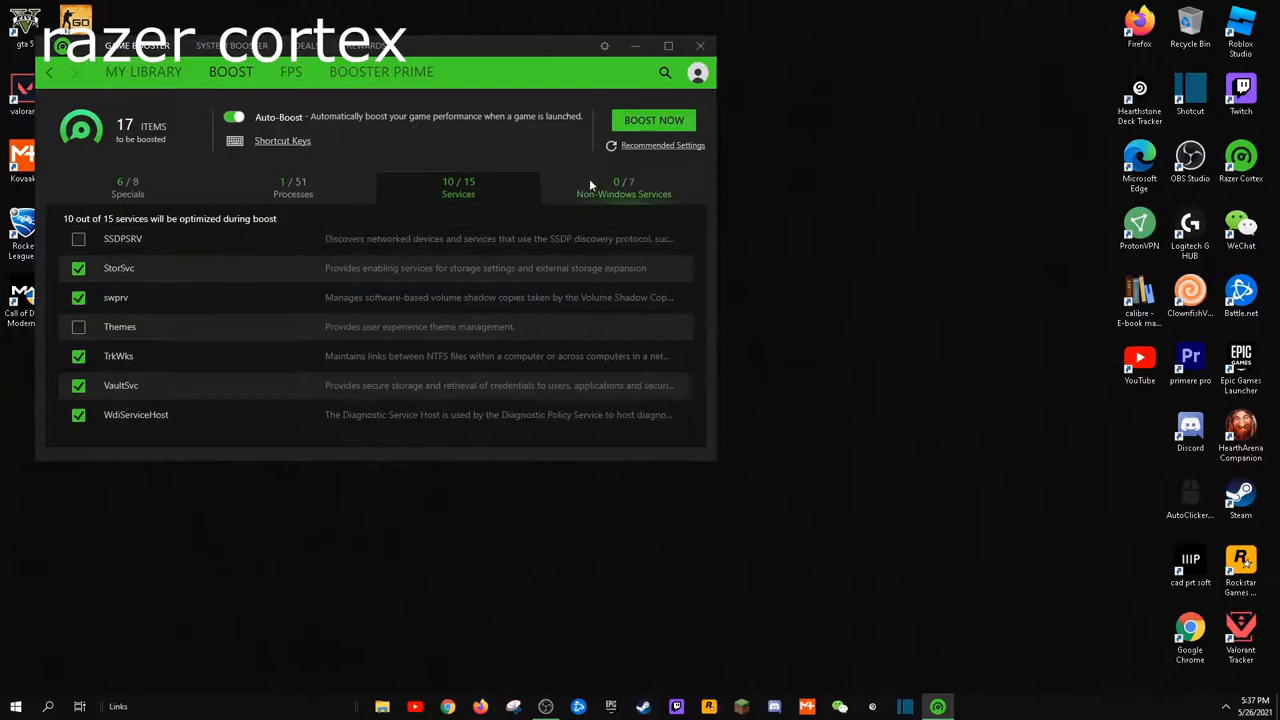
click(624, 188)
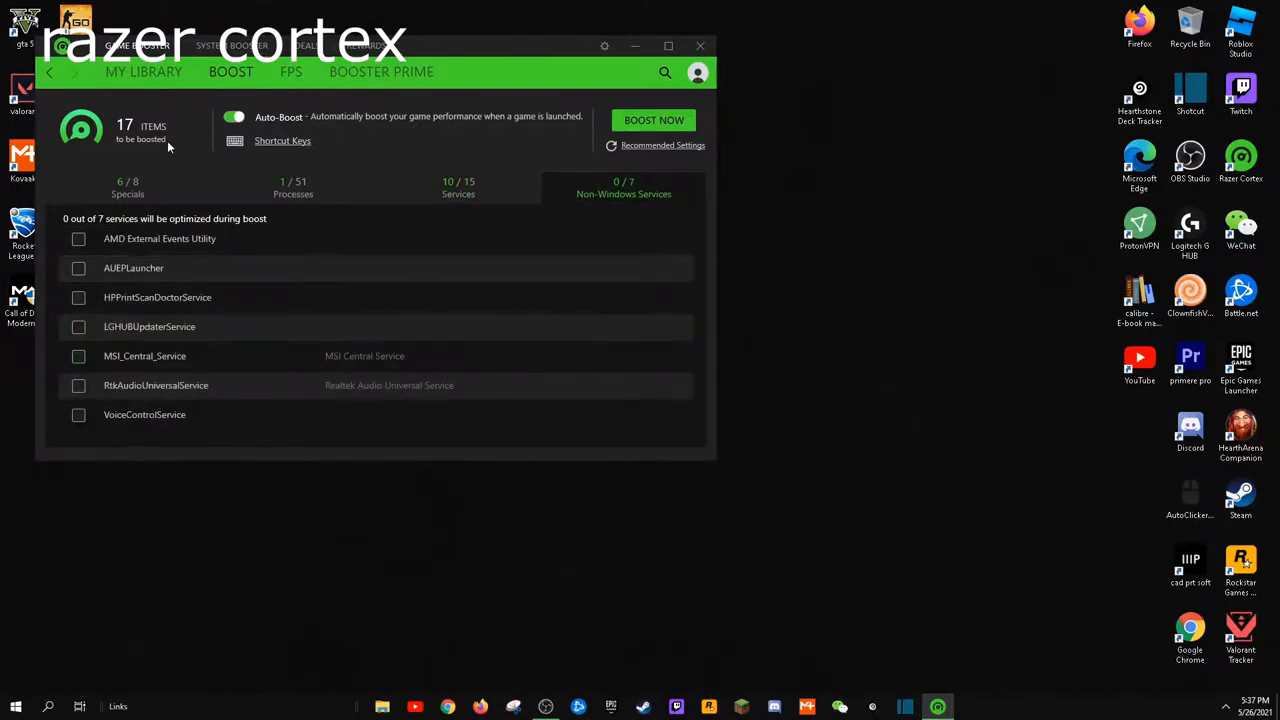
Step: Review the FPS options, Booster Prime games and Valorant's FPS chart, returning to My Library
click(292, 72)
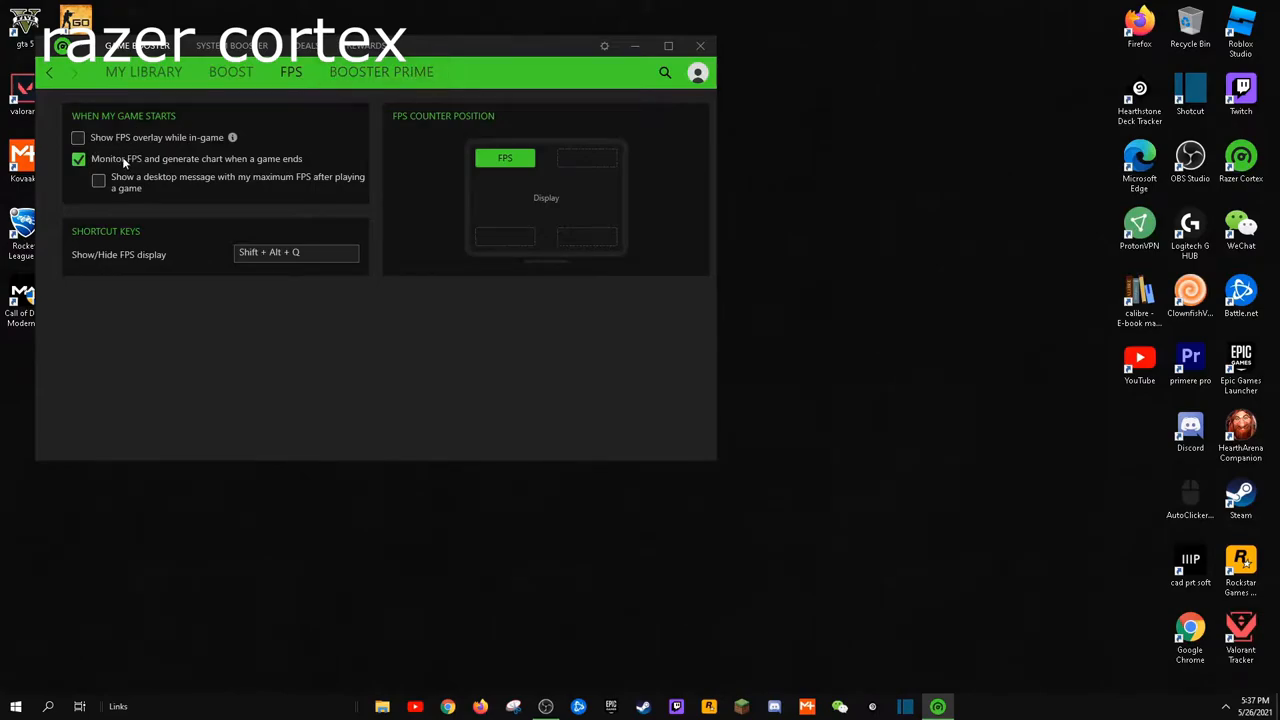
click(380, 72)
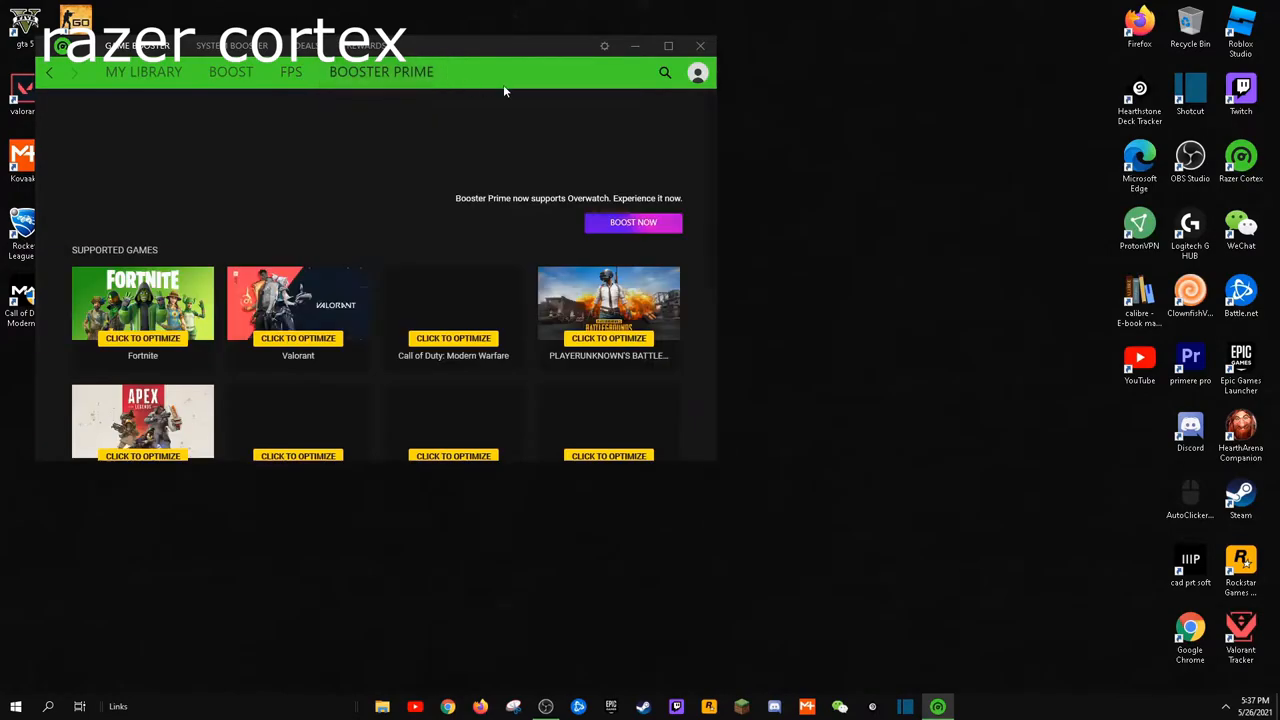
click(144, 72)
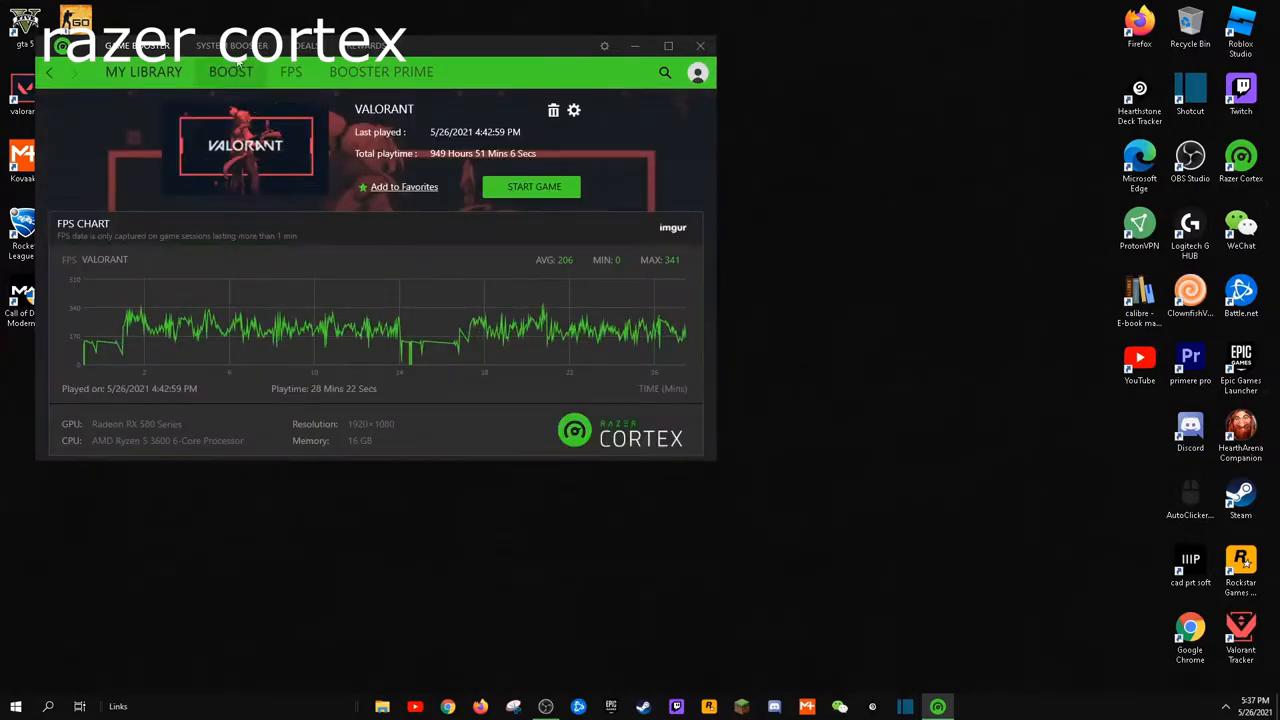
click(236, 44)
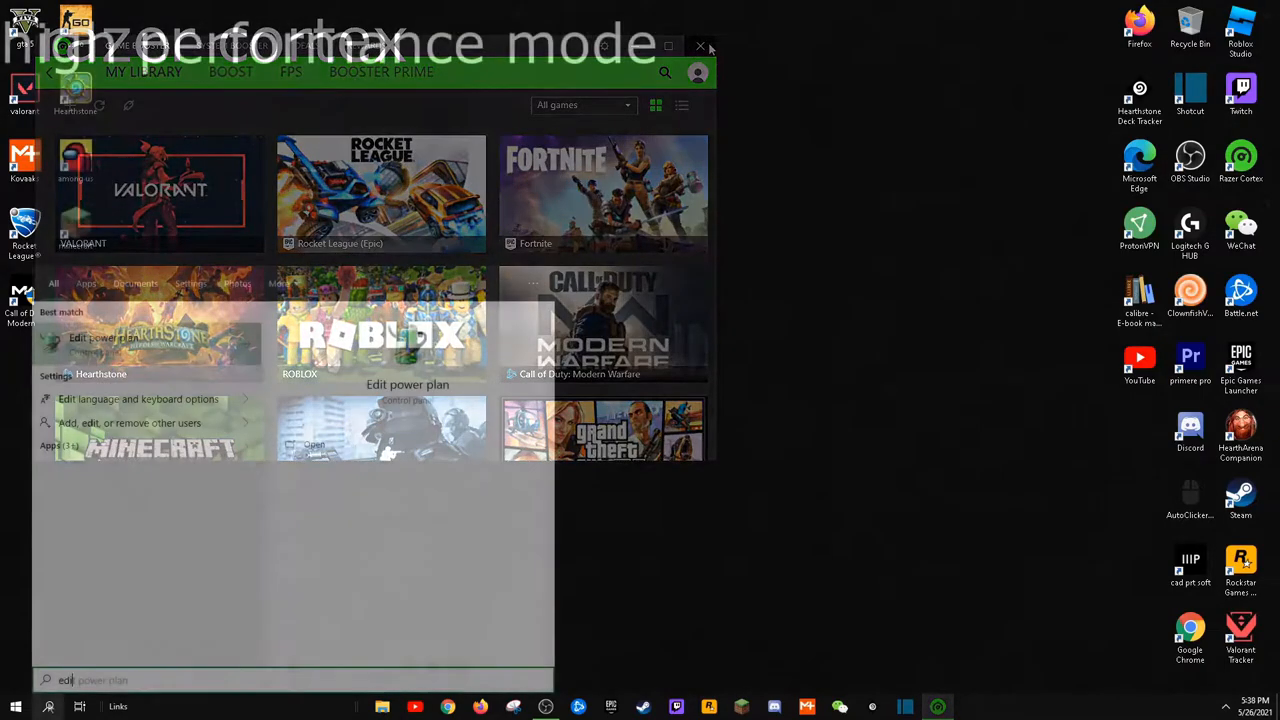
Step: Switch Power Options to High performance, check its settings, then select Ultimate Performance
click(112, 340)
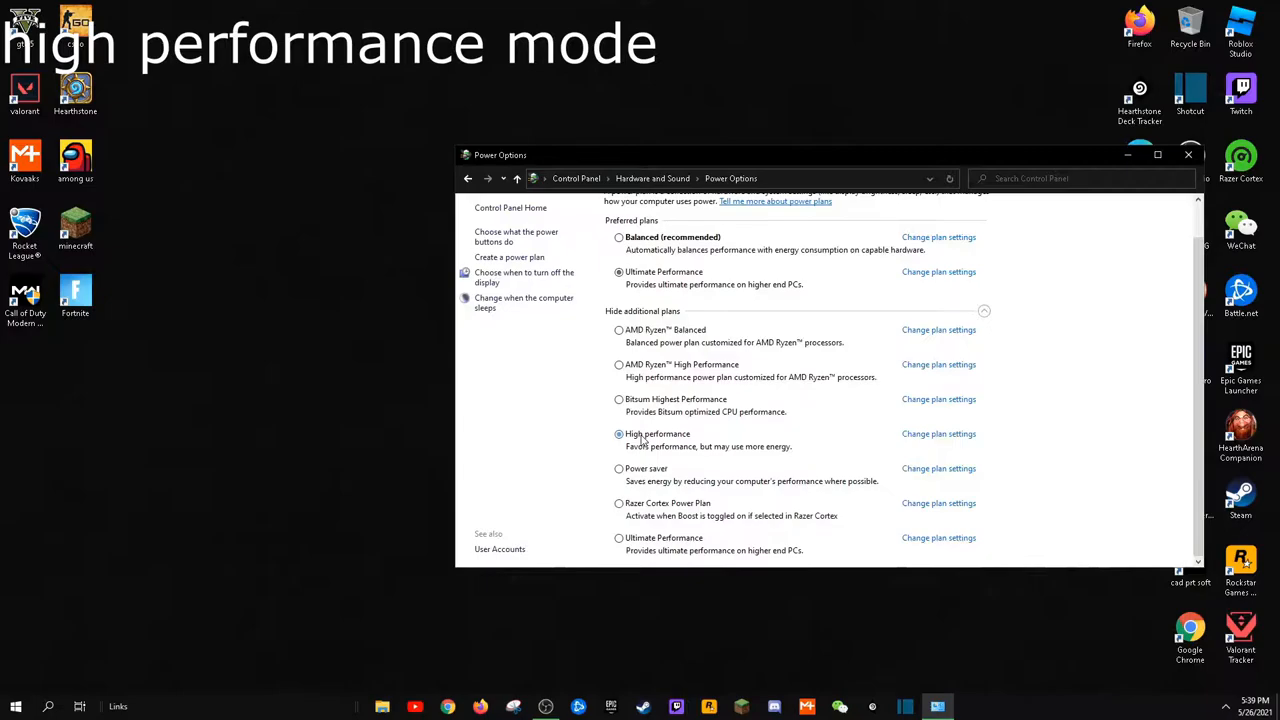
click(620, 432)
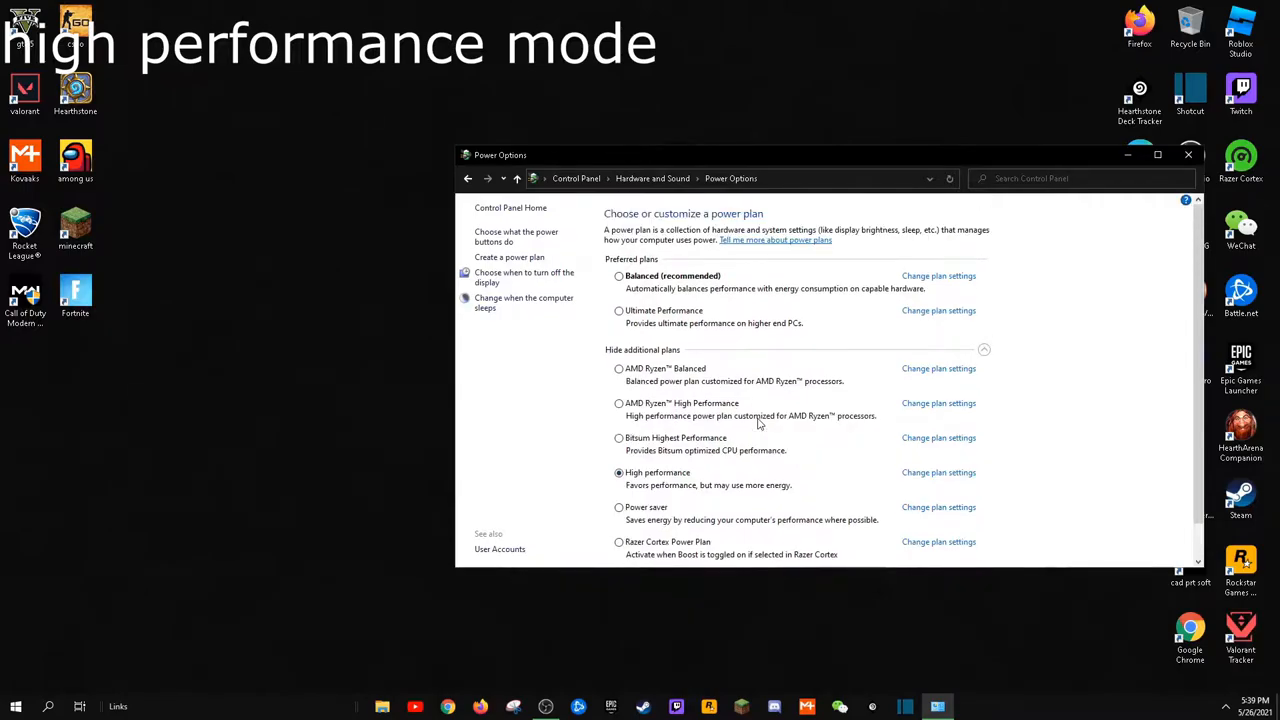
click(938, 472)
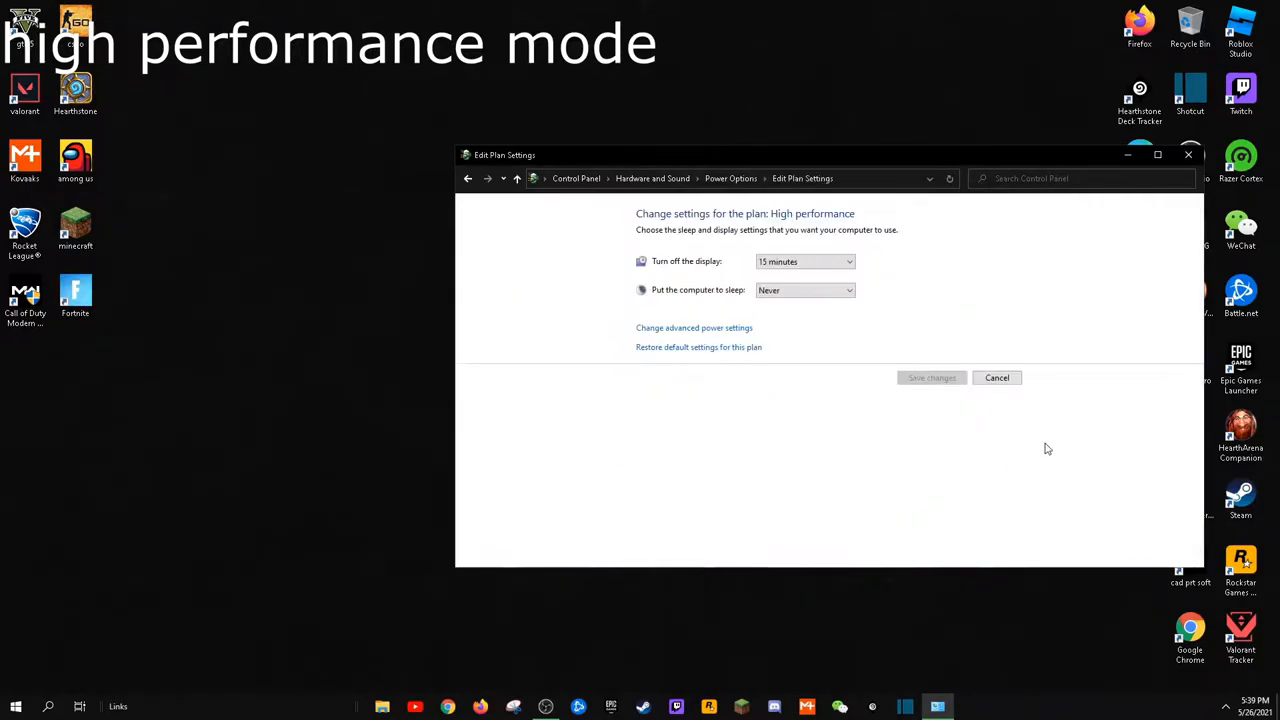
mouse_move(724, 336)
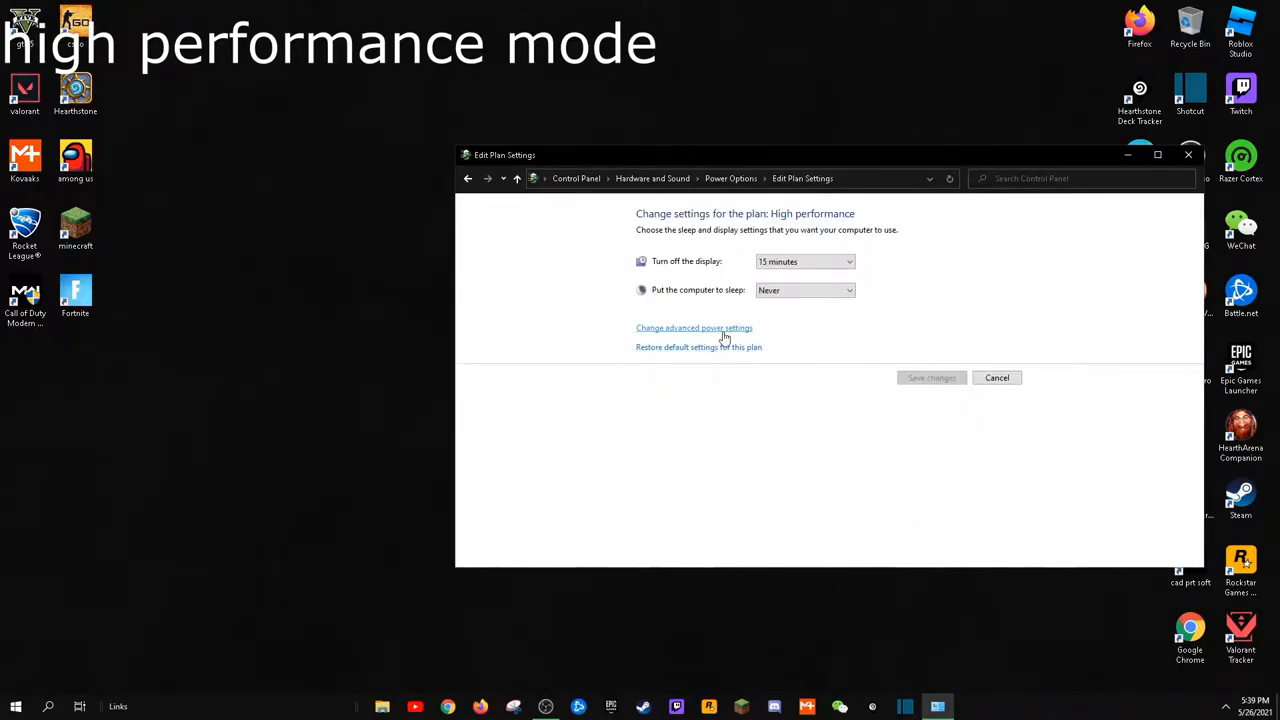
mouse_move(794, 256)
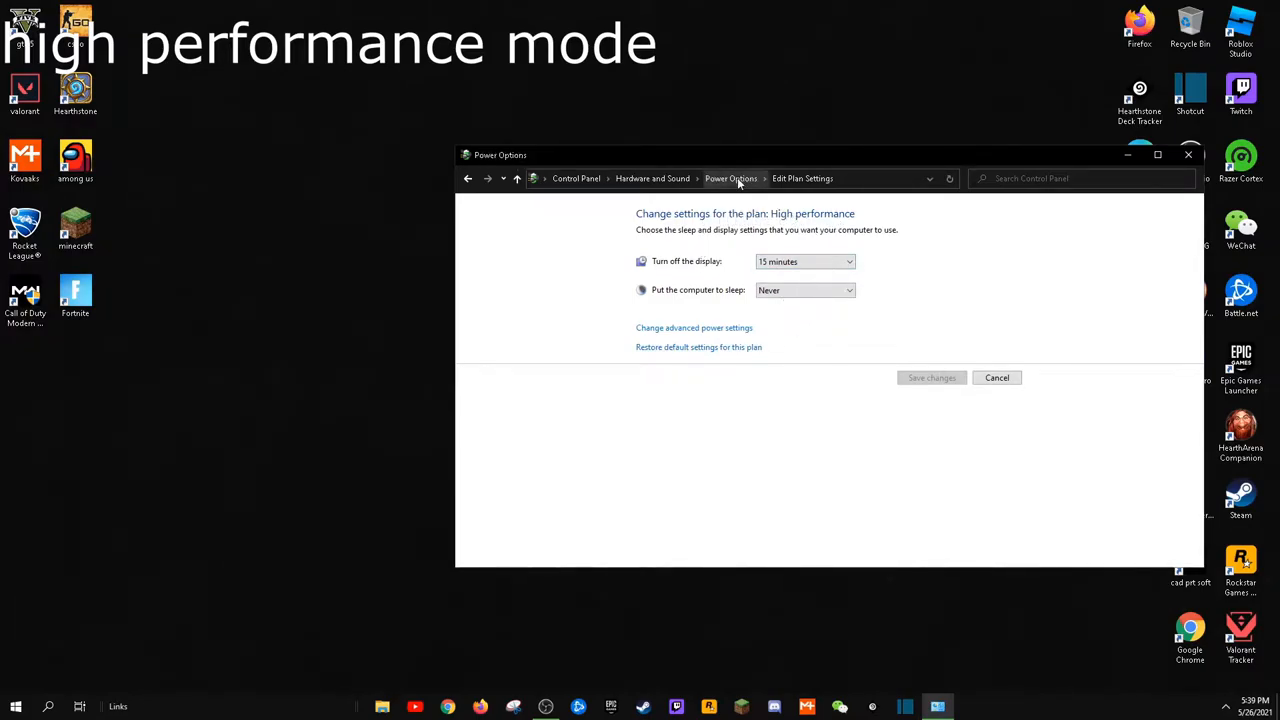
click(730, 178)
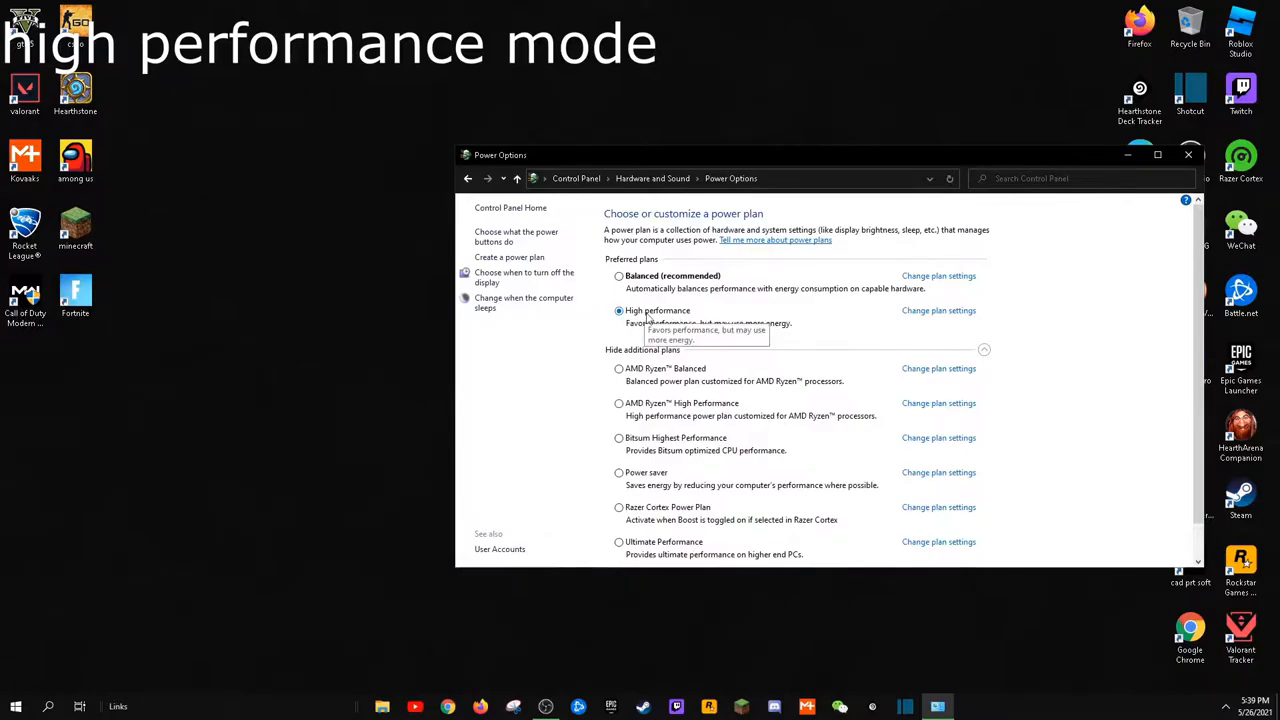
mouse_move(638, 336)
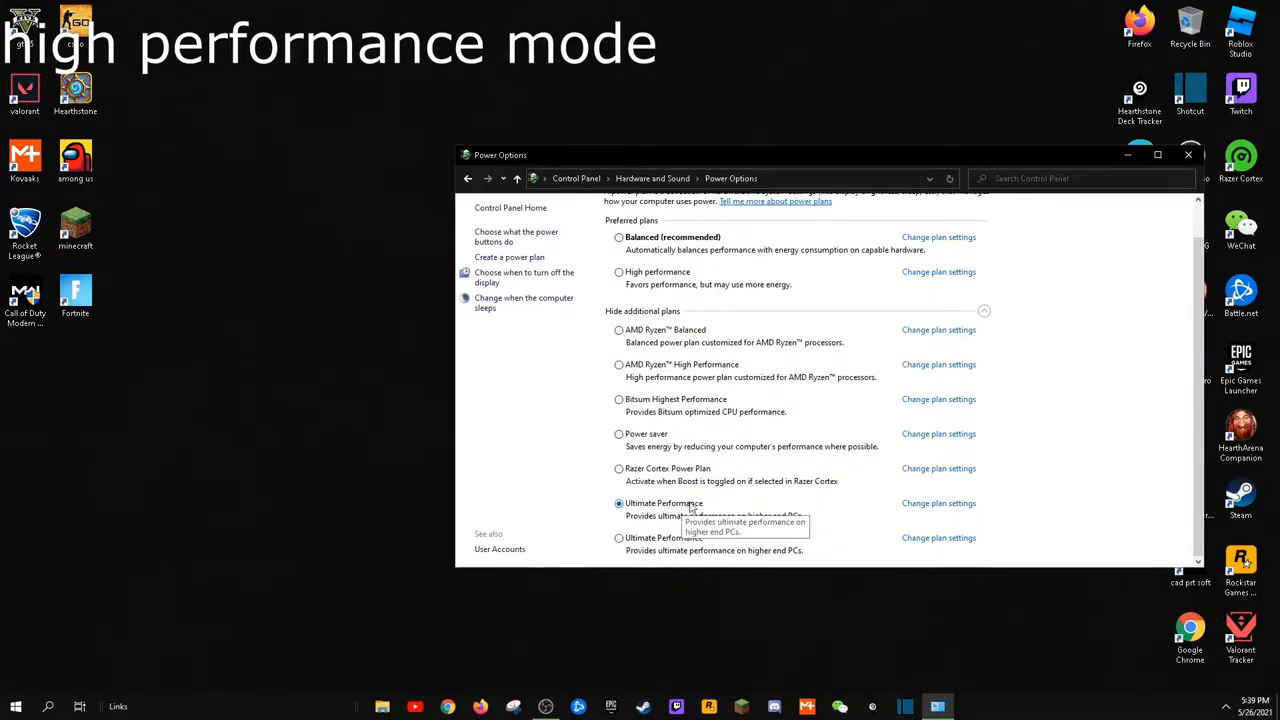
click(576, 178)
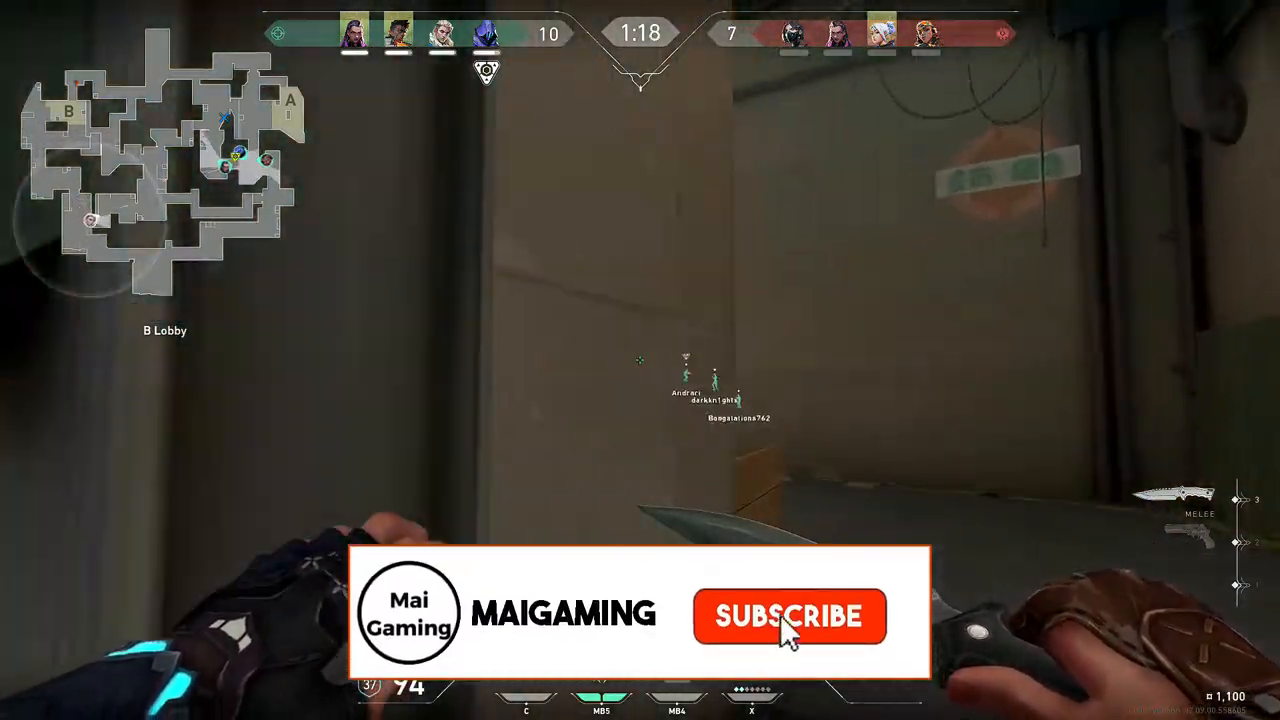
click(788, 616)
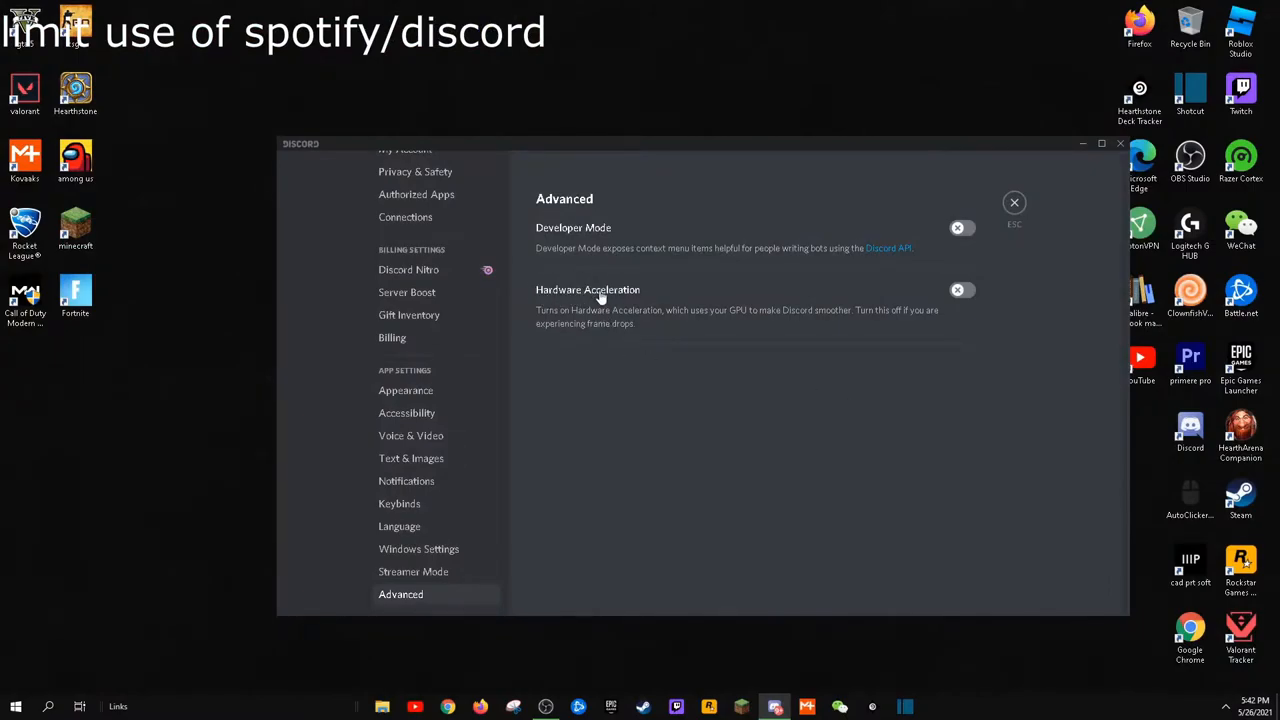
Step: Switch Discord's Hardware Acceleration toggle off in Advanced settings
click(958, 290)
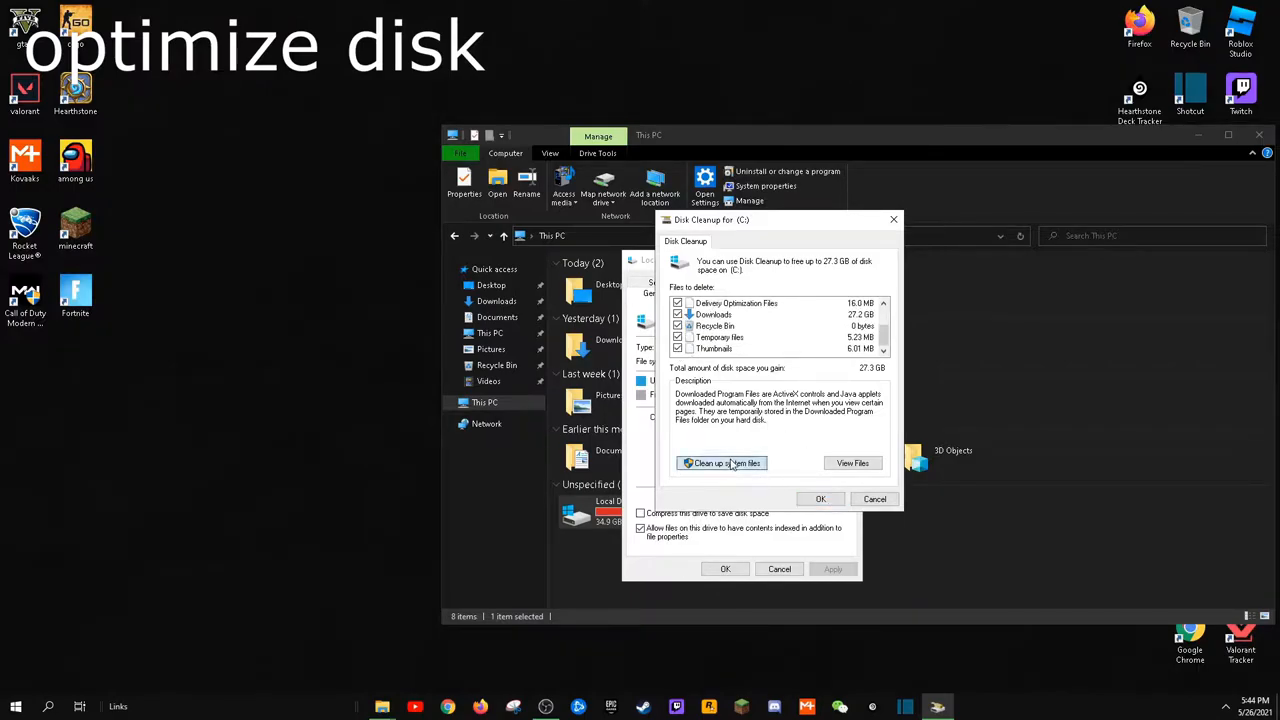
Step: Start cleaning drive C's system files, then run Optimize from the drive's Tools
click(720, 464)
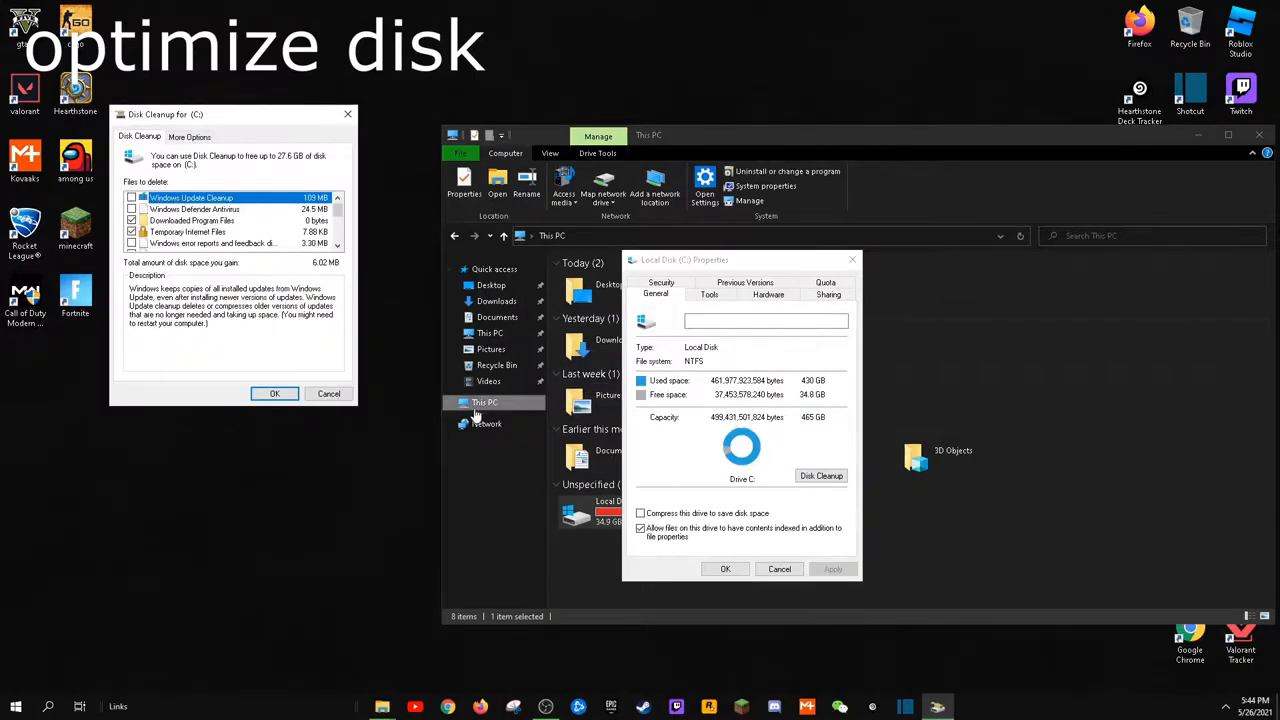
click(708, 294)
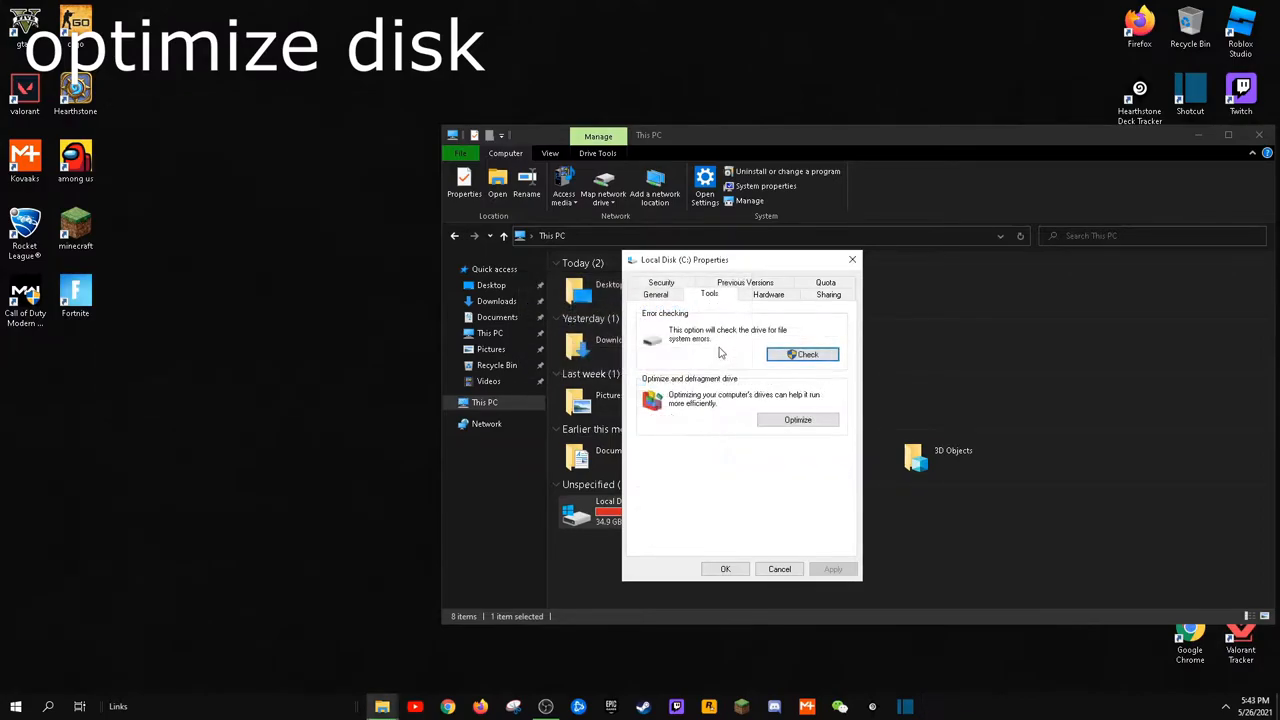
click(798, 420)
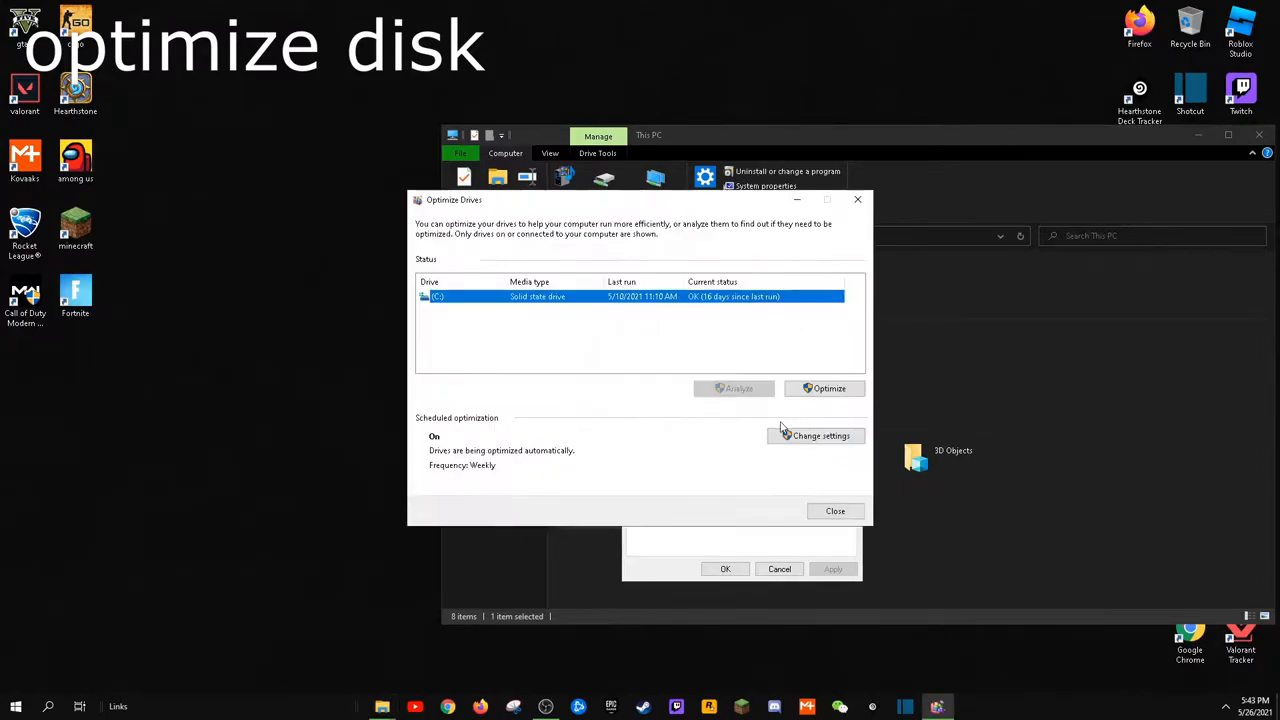
mouse_move(752, 444)
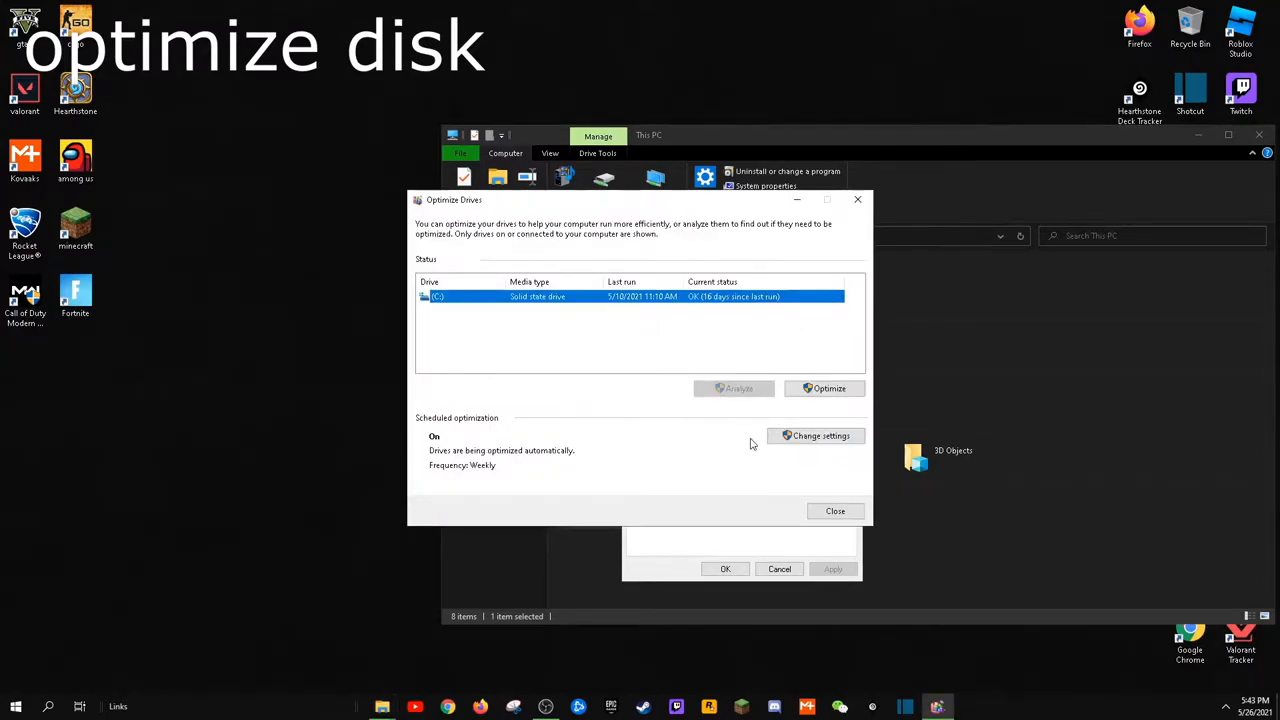
click(824, 388)
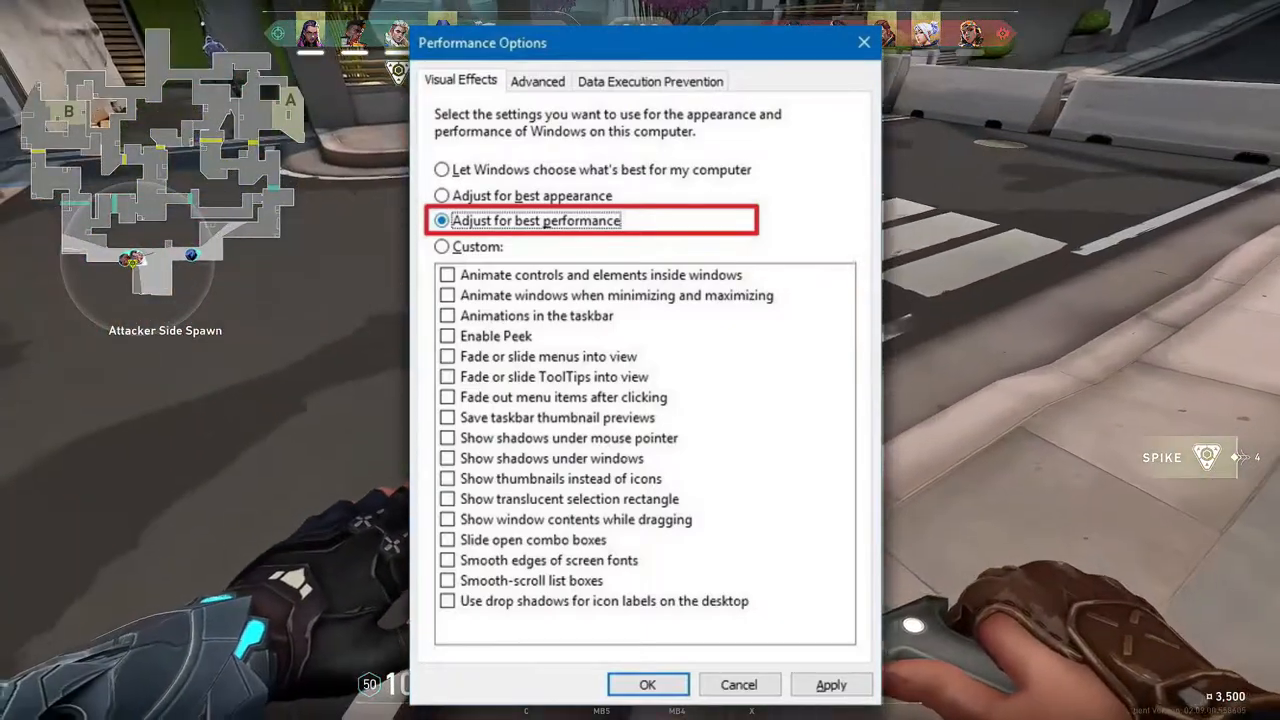
Step: Select 'Adjust for best performance' in Performance Options' Visual Effects
click(648, 684)
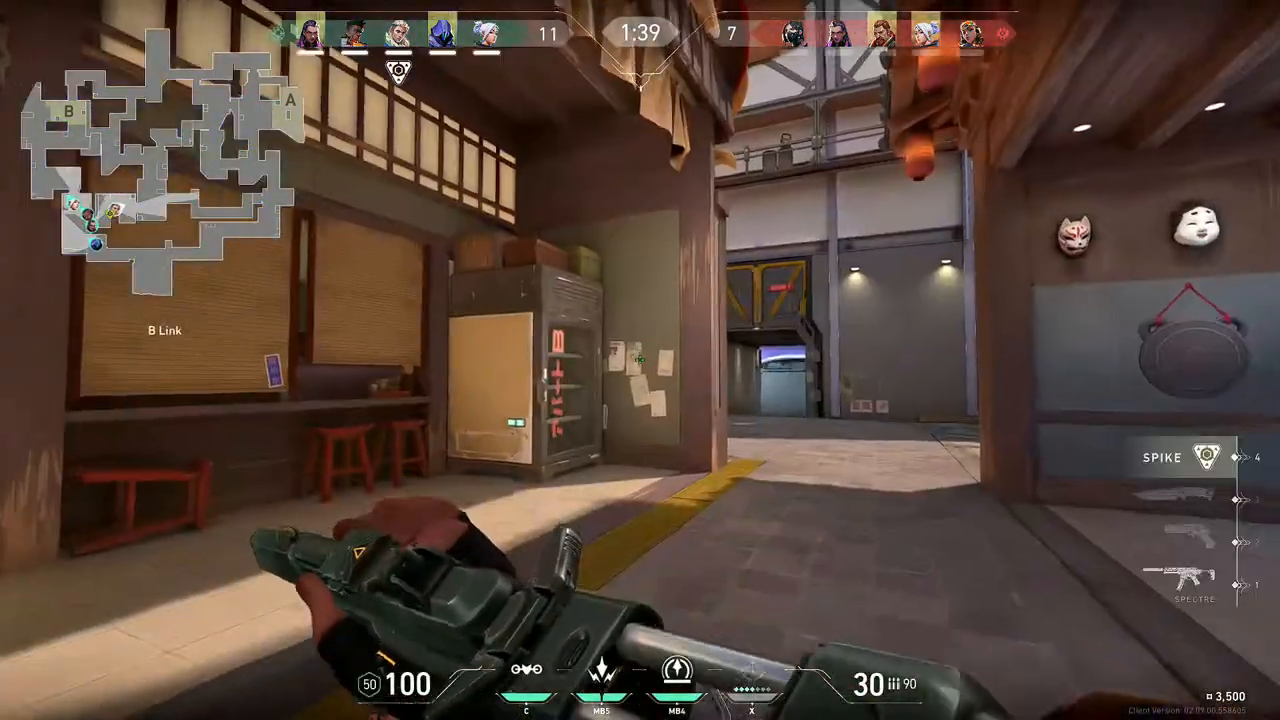
mouse_move(640, 360)
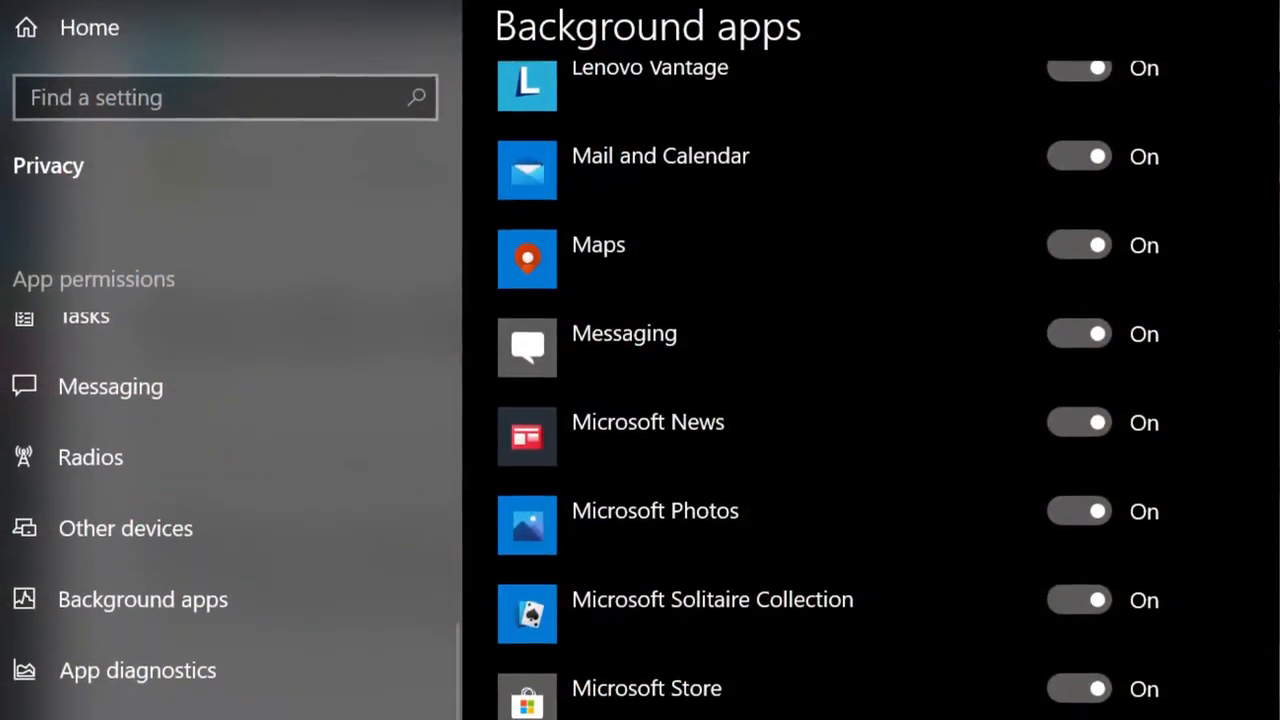
scroll(down, 3)
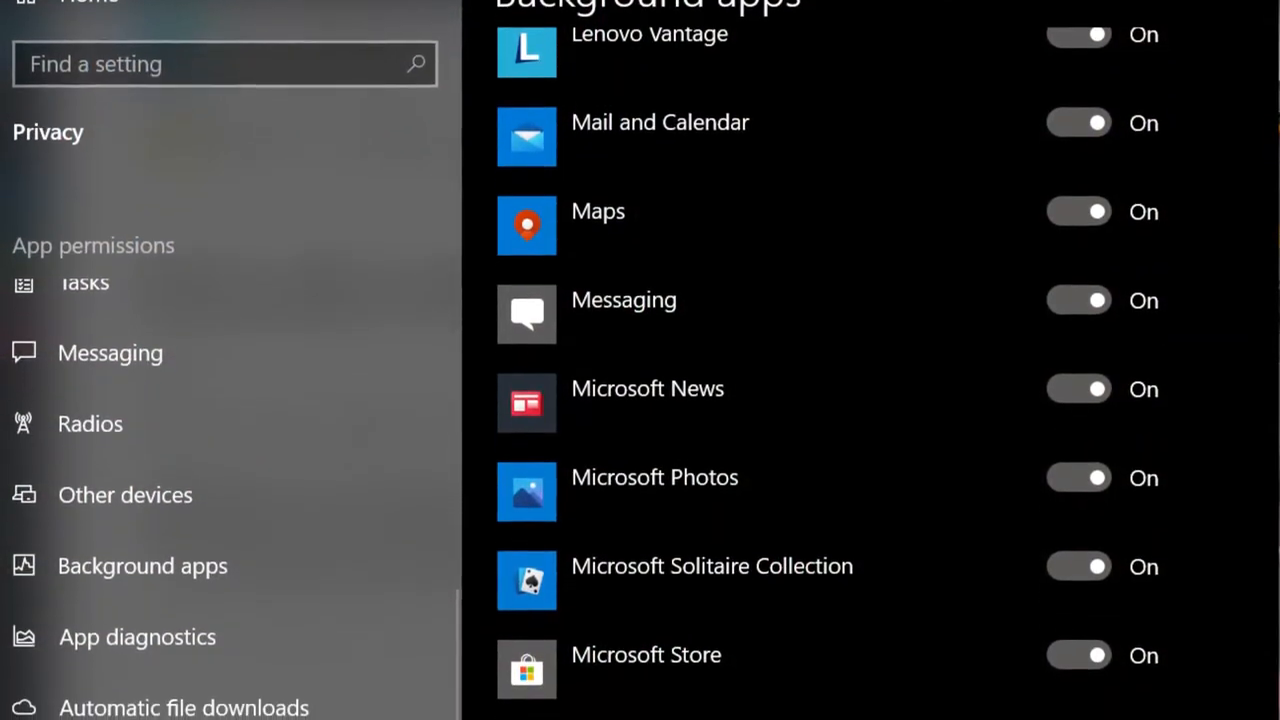
scroll(down, 3)
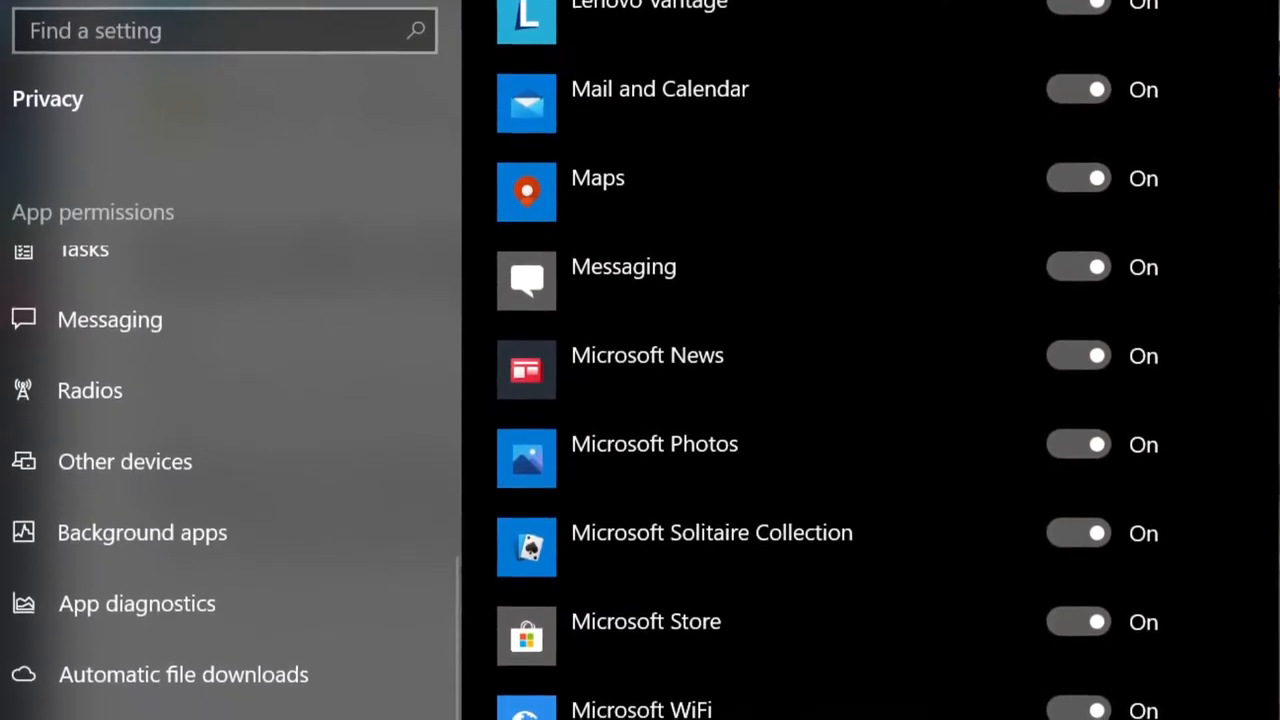
scroll(down, 3)
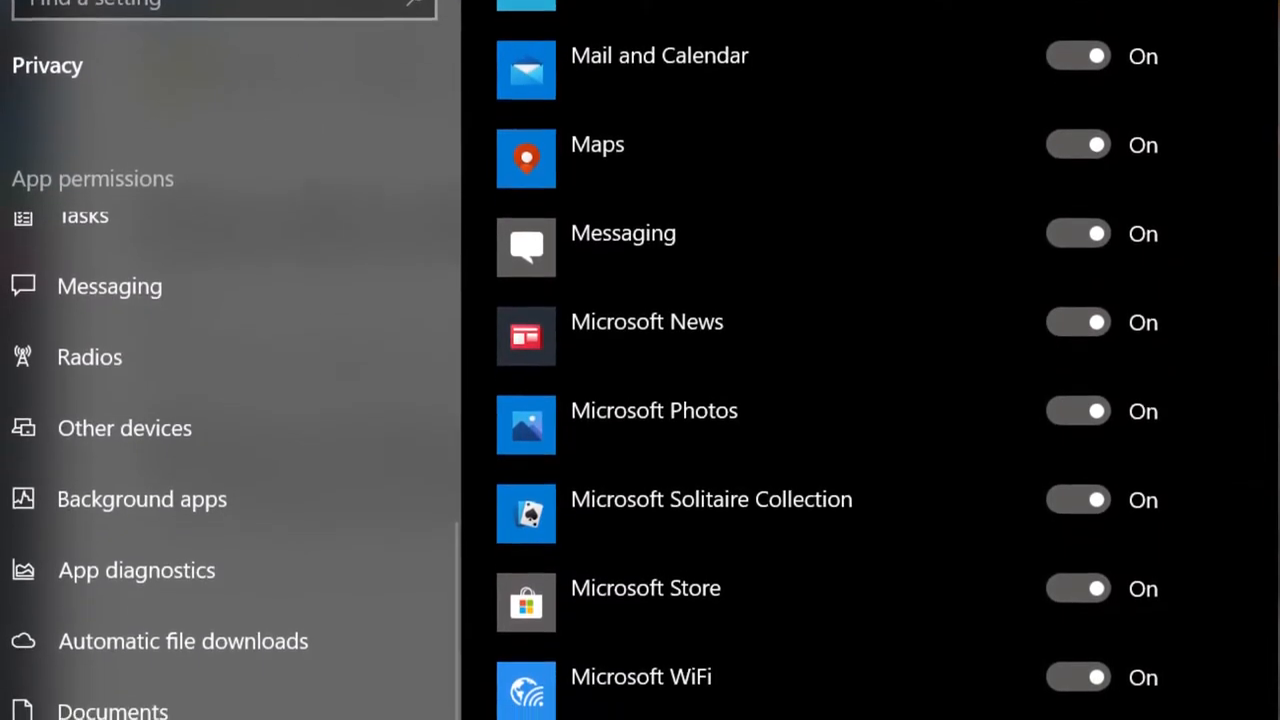
scroll(down, 3)
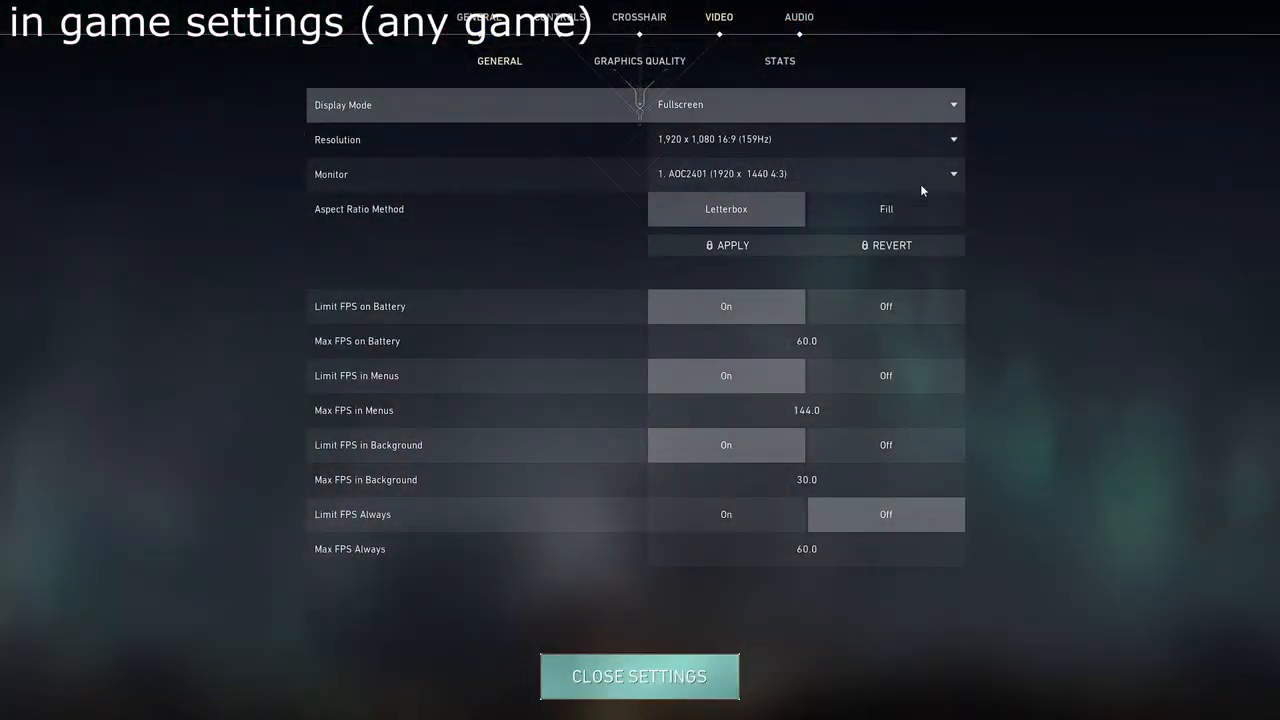
mouse_move(920, 288)
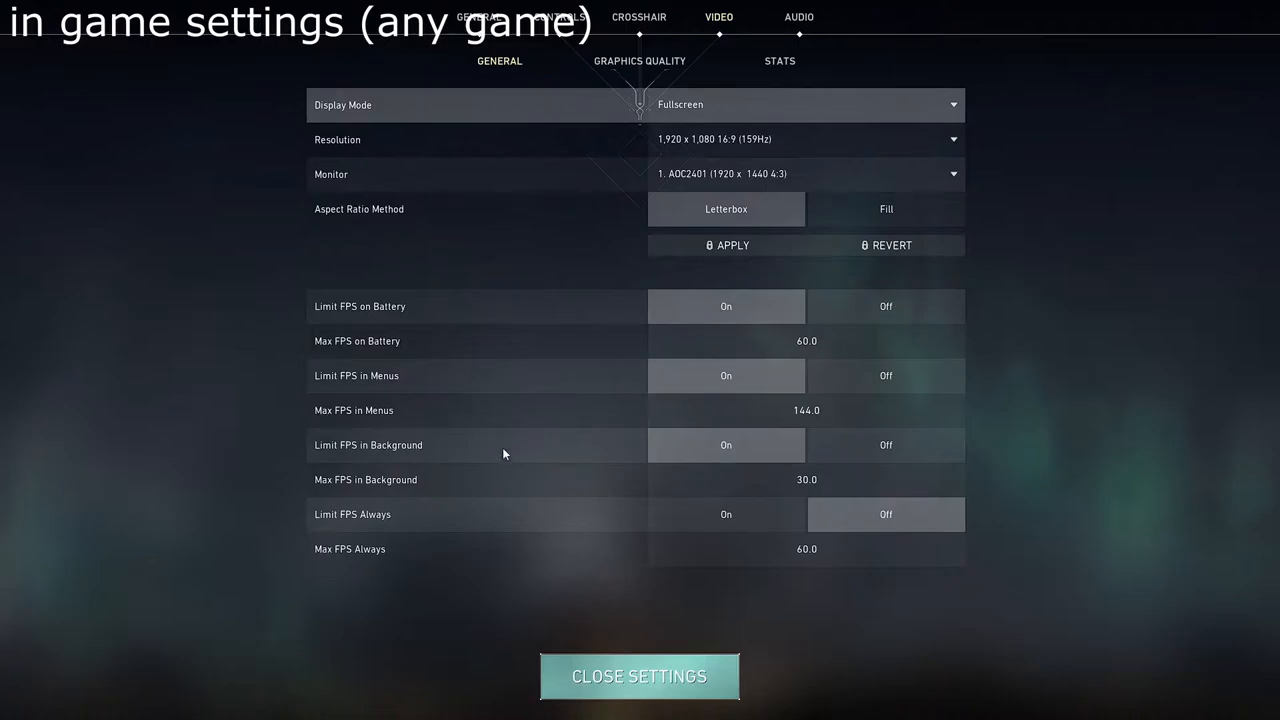
mouse_move(322, 526)
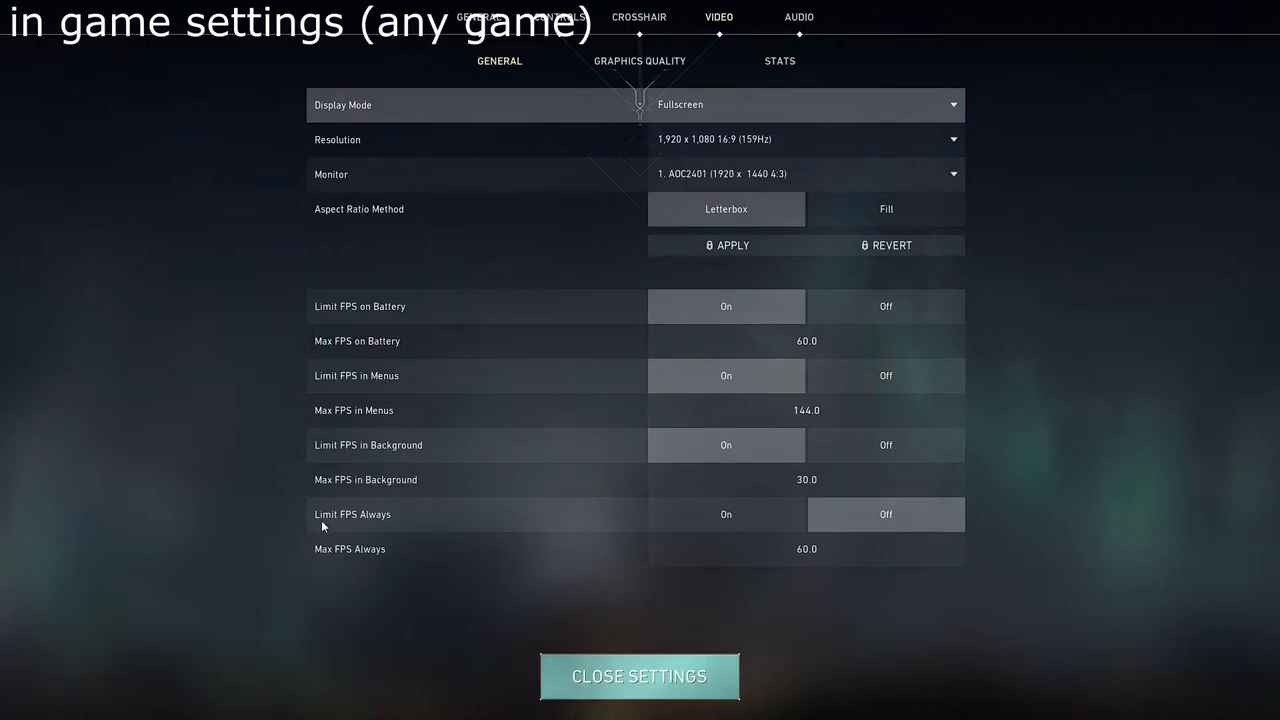
mouse_move(922, 524)
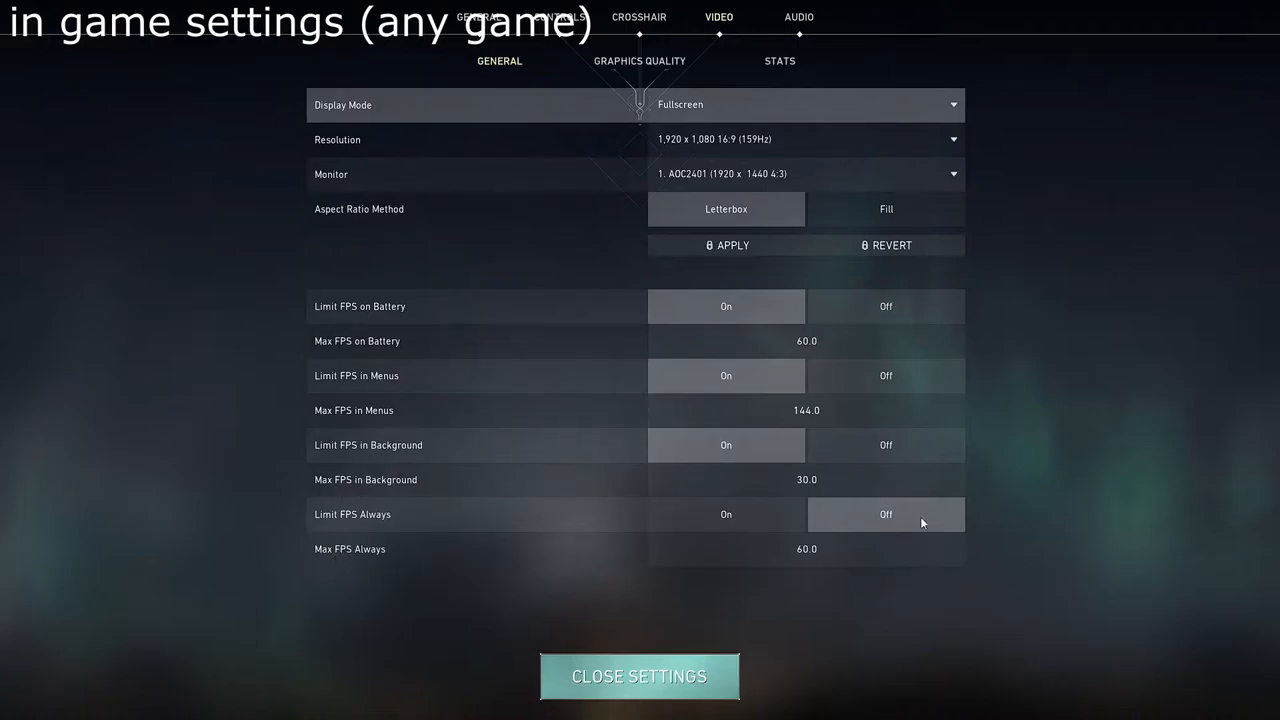
mouse_move(676, 356)
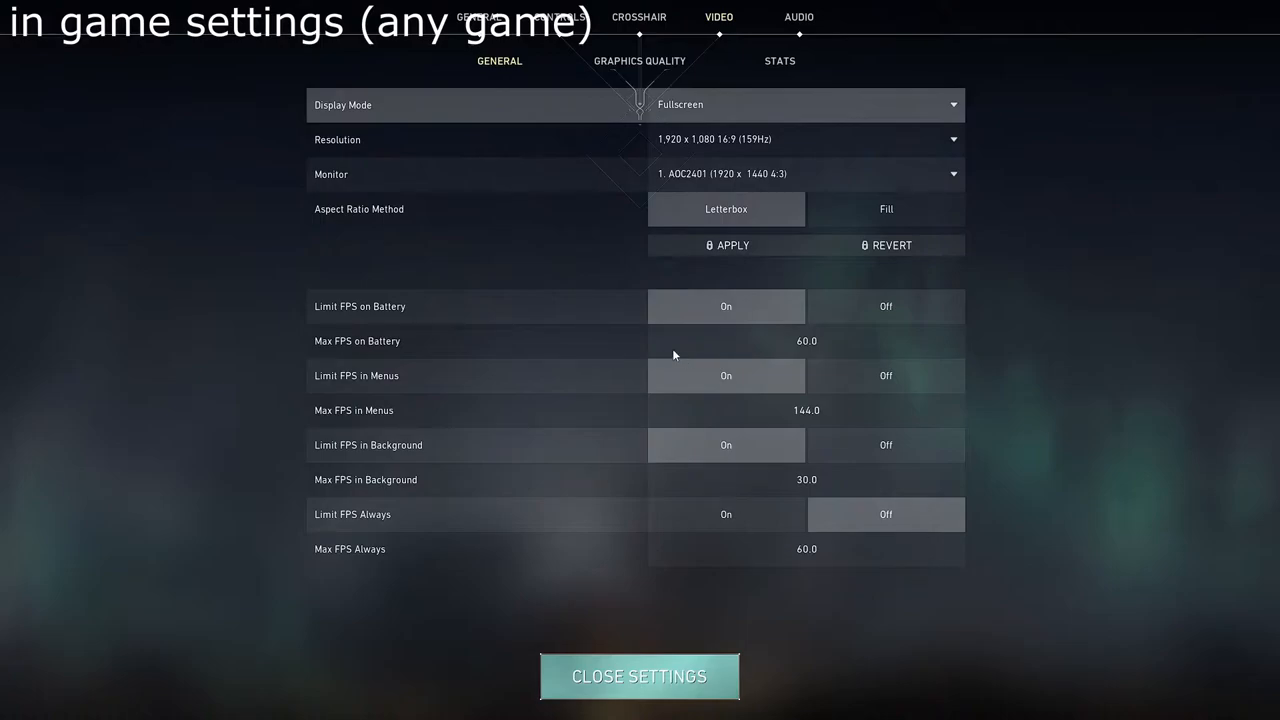
mouse_move(694, 378)
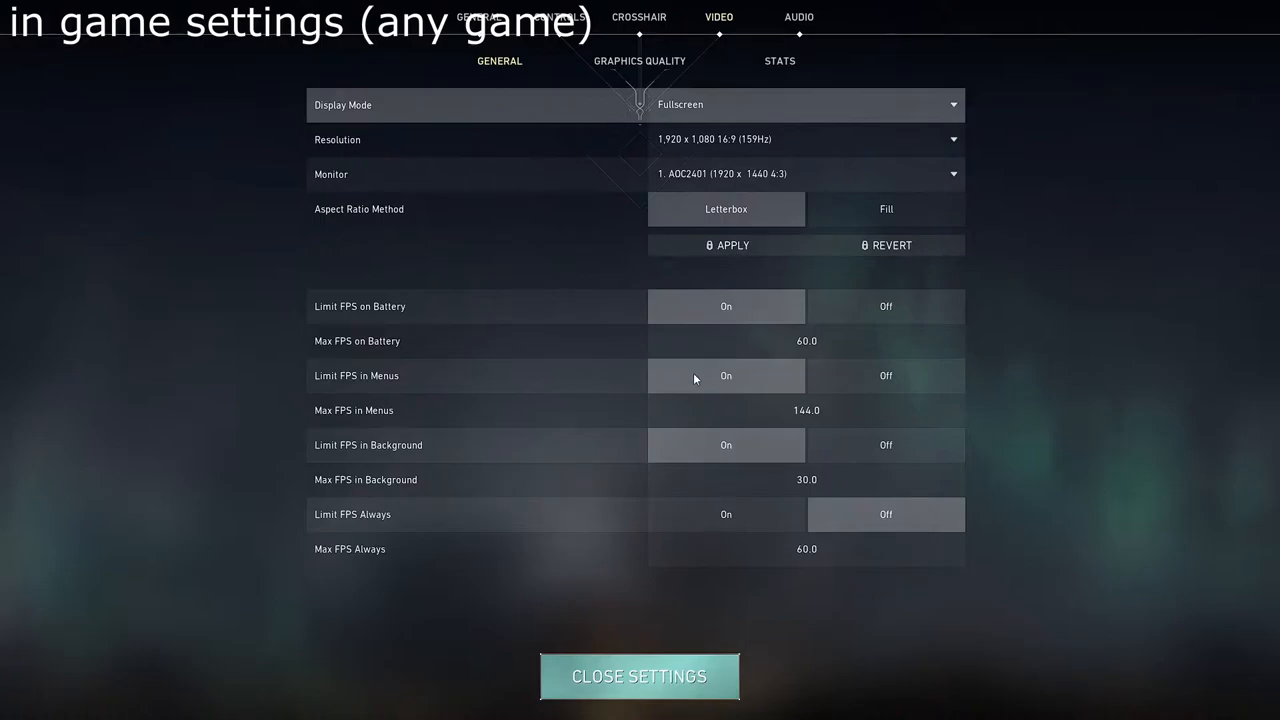
mouse_move(686, 356)
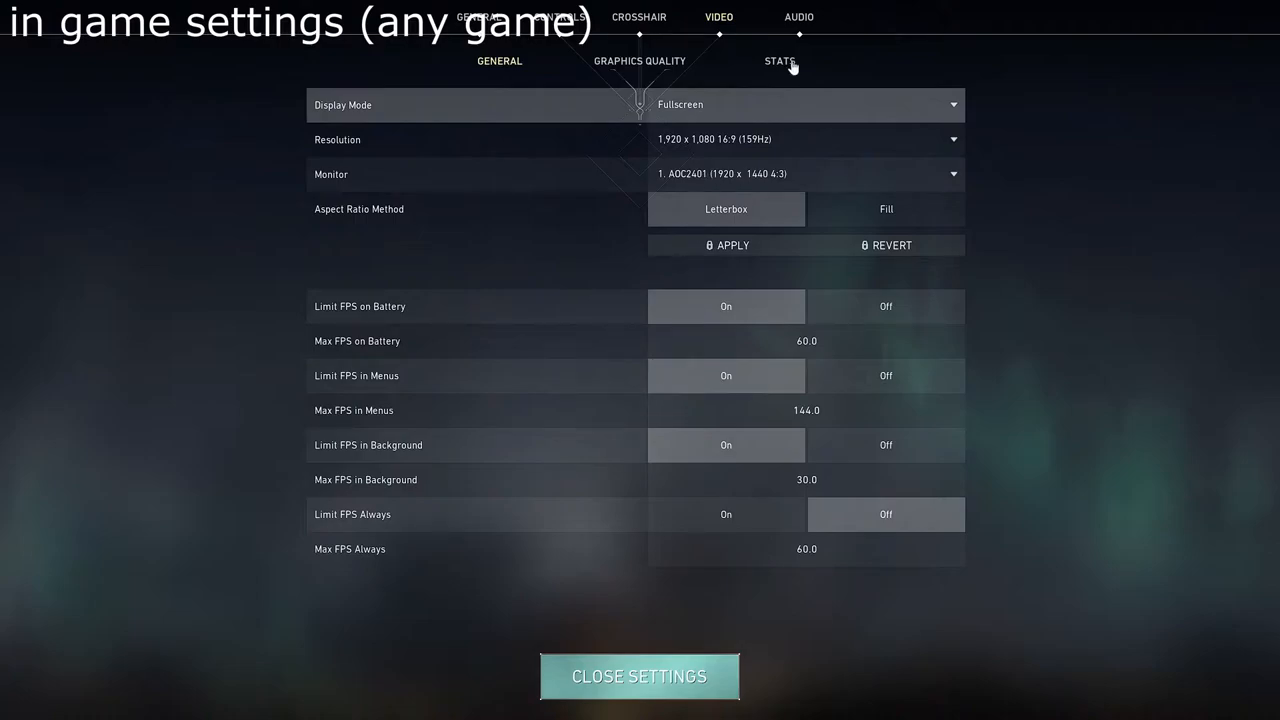
mouse_move(868, 564)
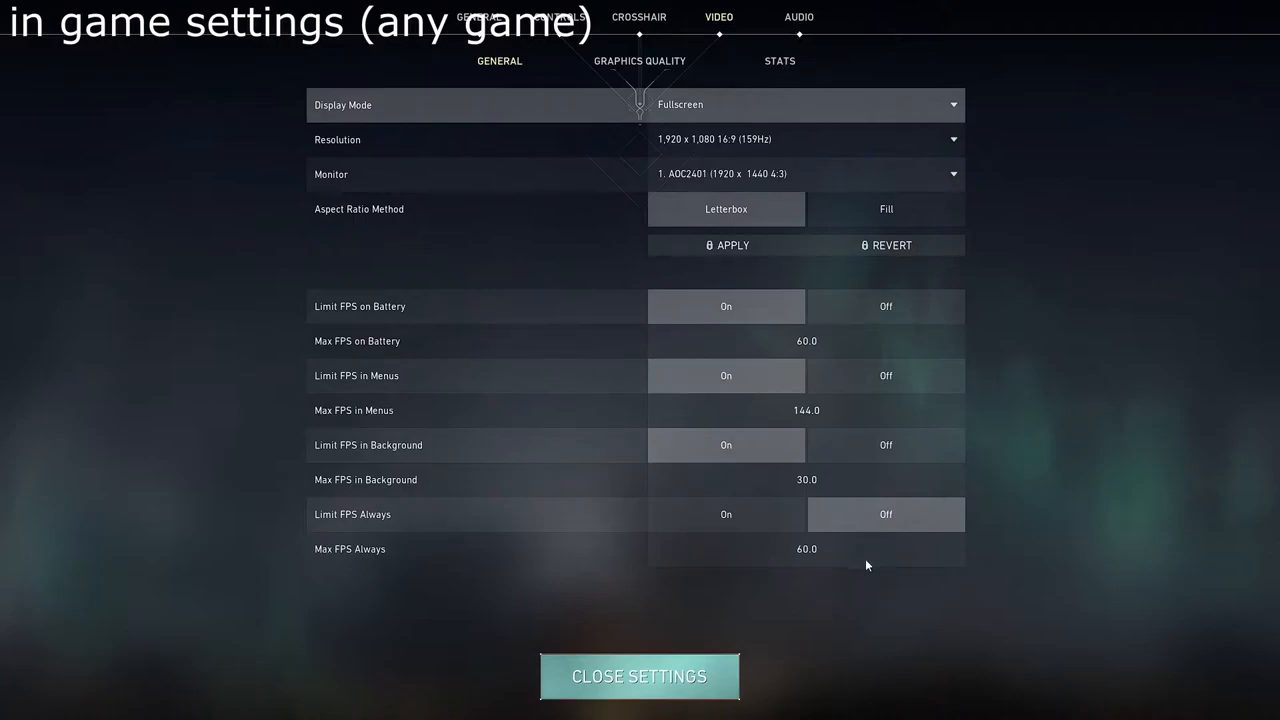
mouse_move(482, 12)
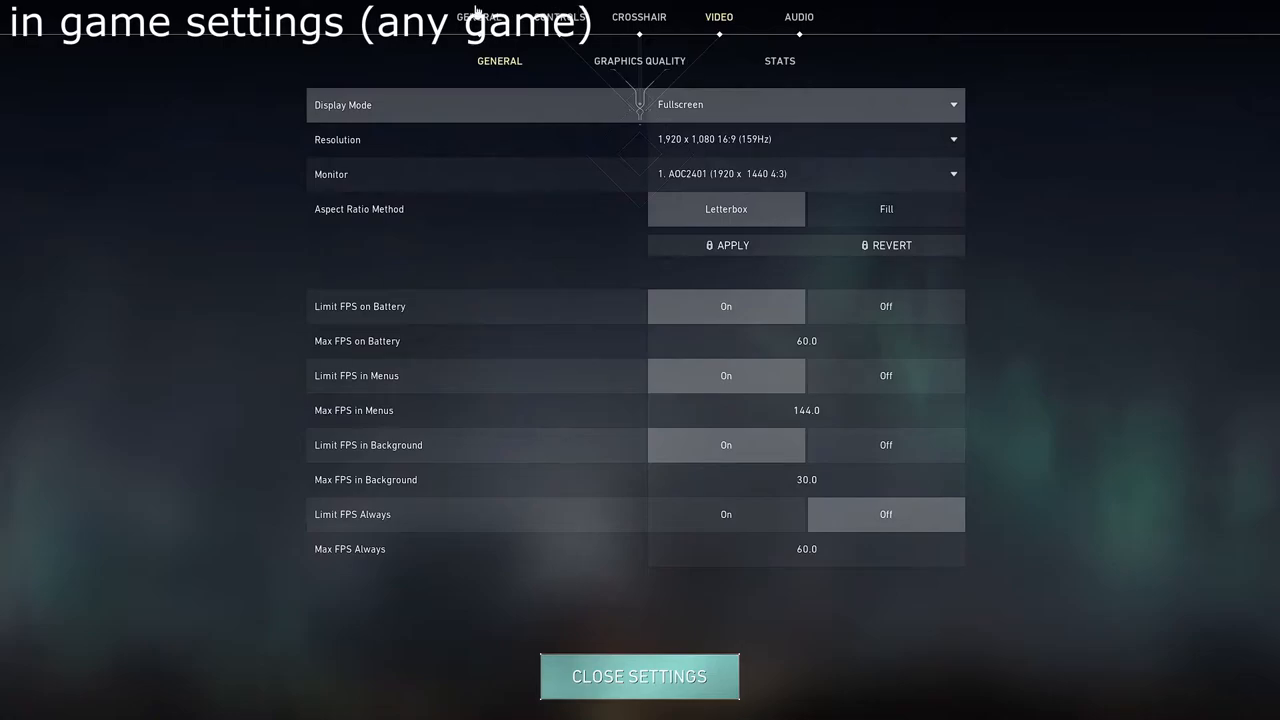
Step: Show Valorant's Graphics Quality page with material, texture, detail and UI quality on Low
click(638, 60)
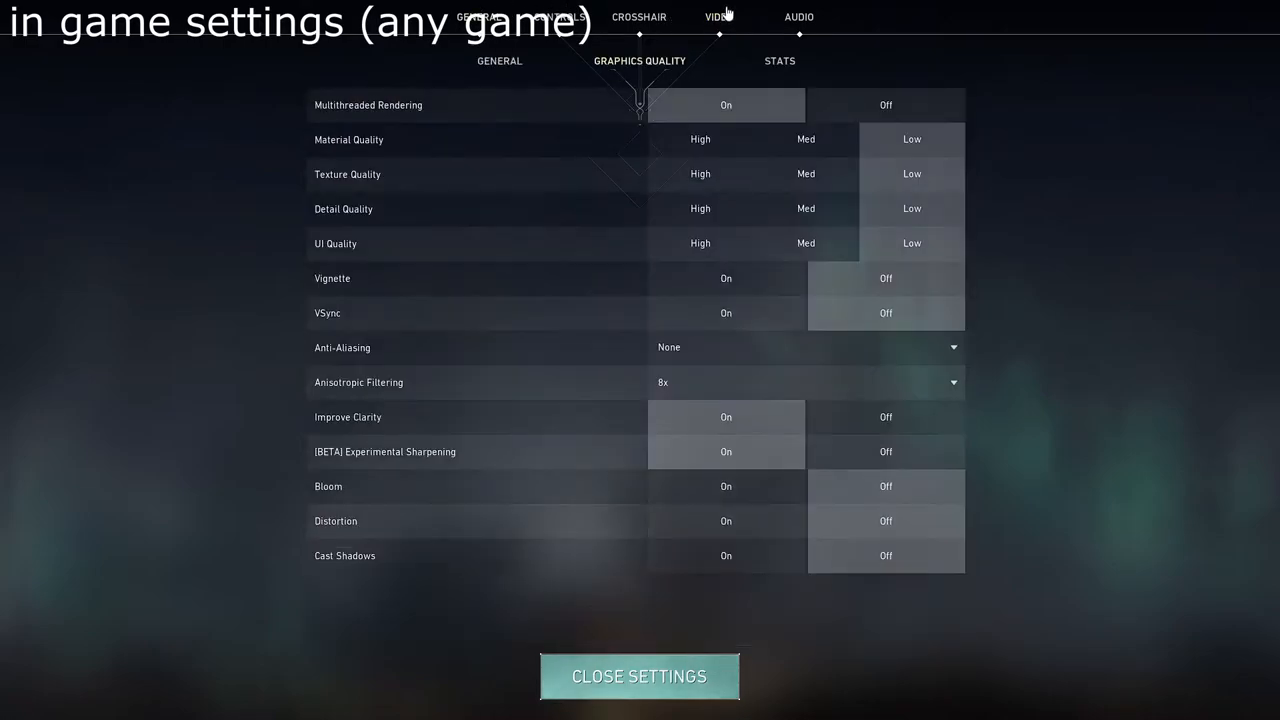
mouse_move(728, 118)
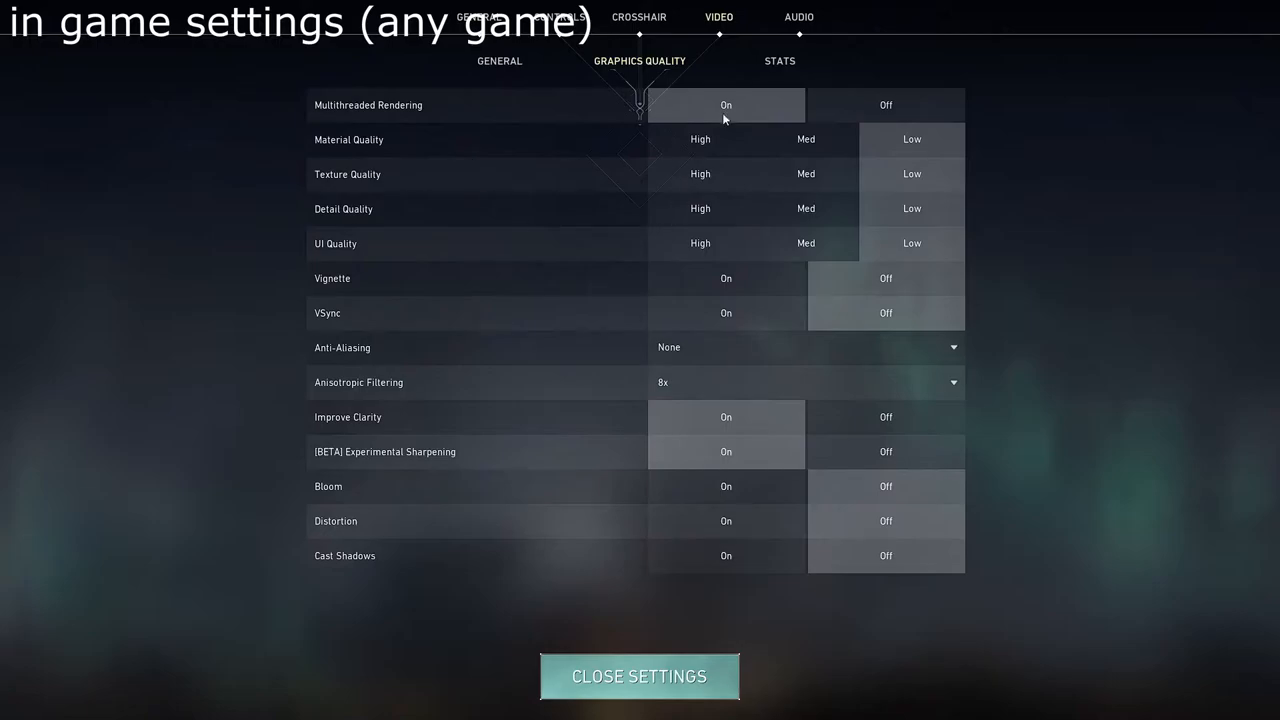
mouse_move(782, 158)
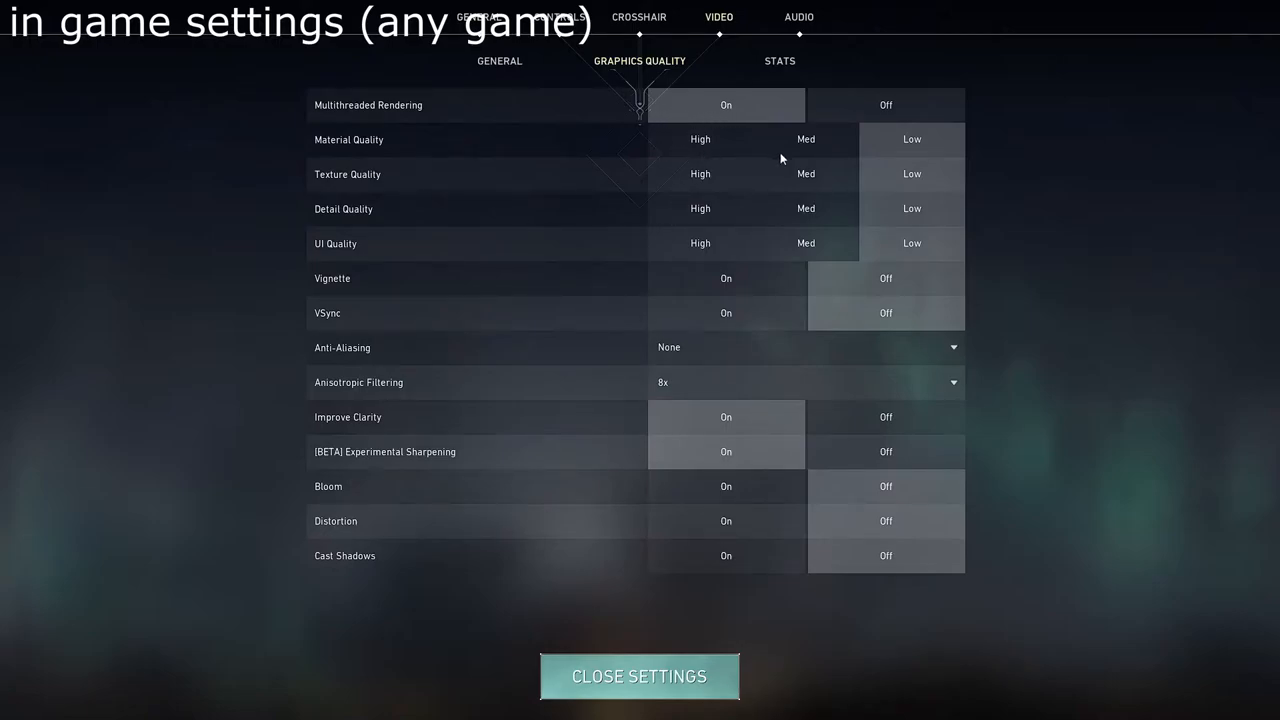
mouse_move(772, 156)
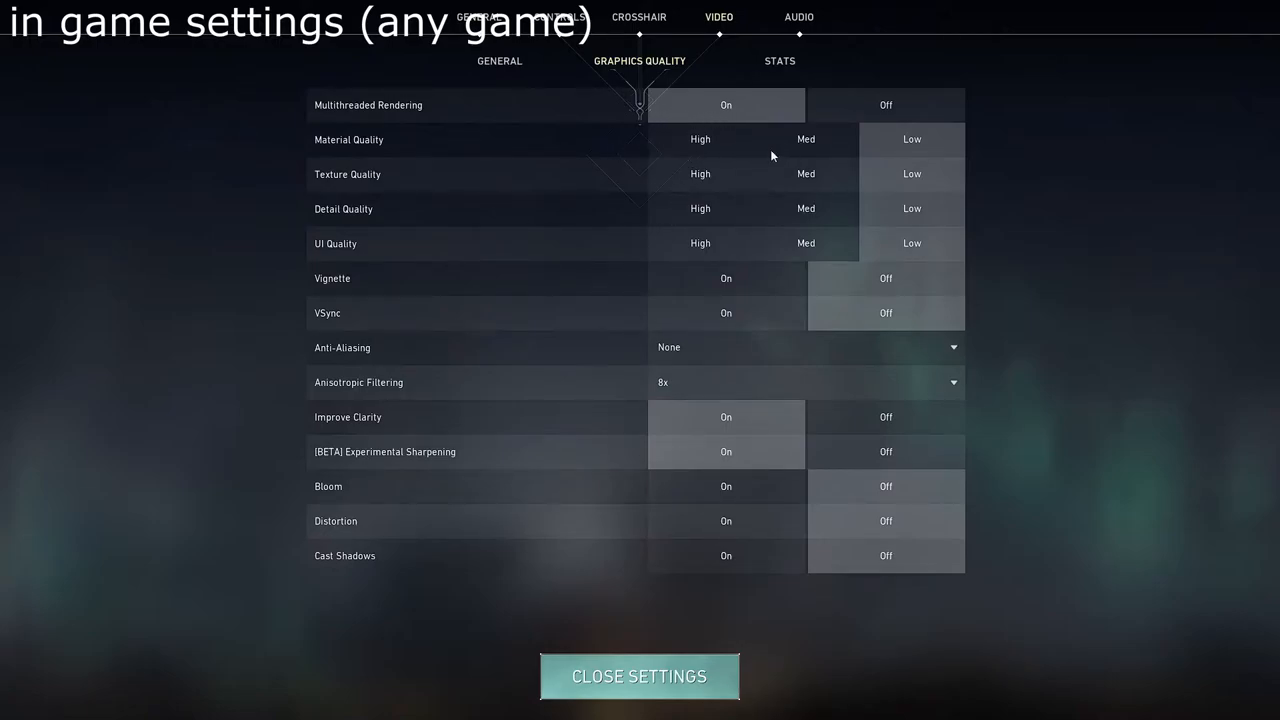
mouse_move(560, 186)
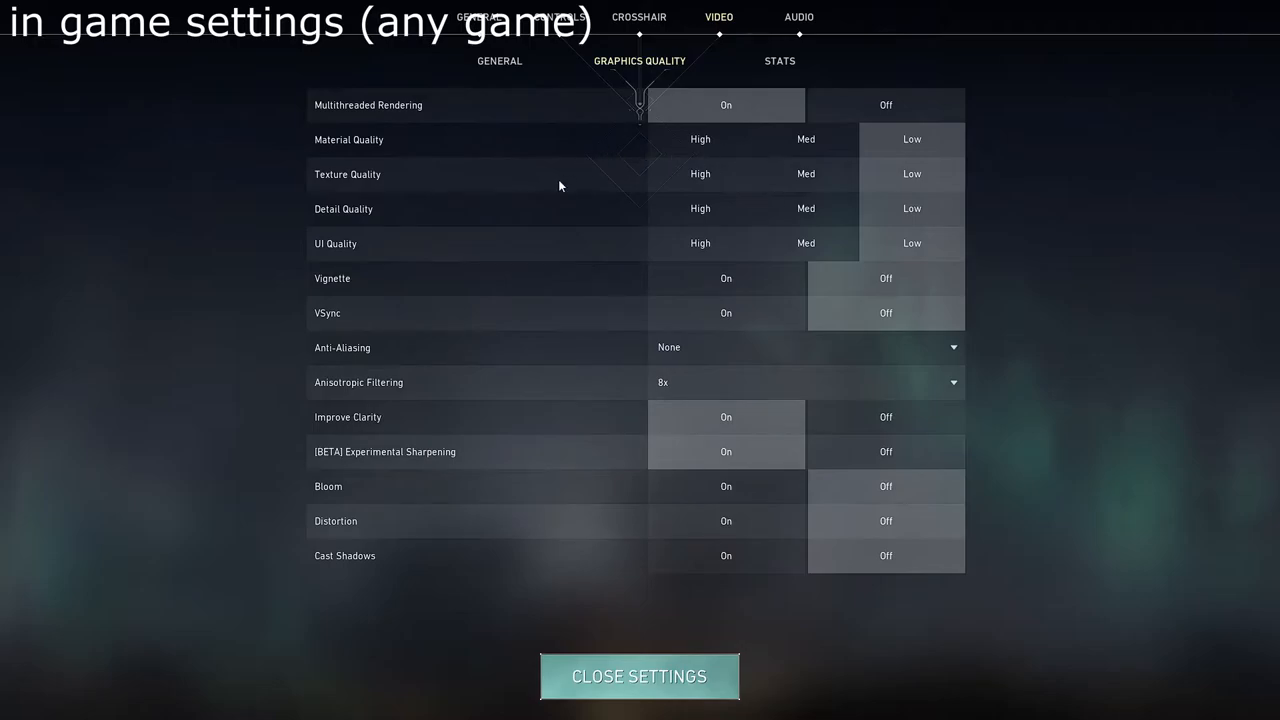
mouse_move(688, 622)
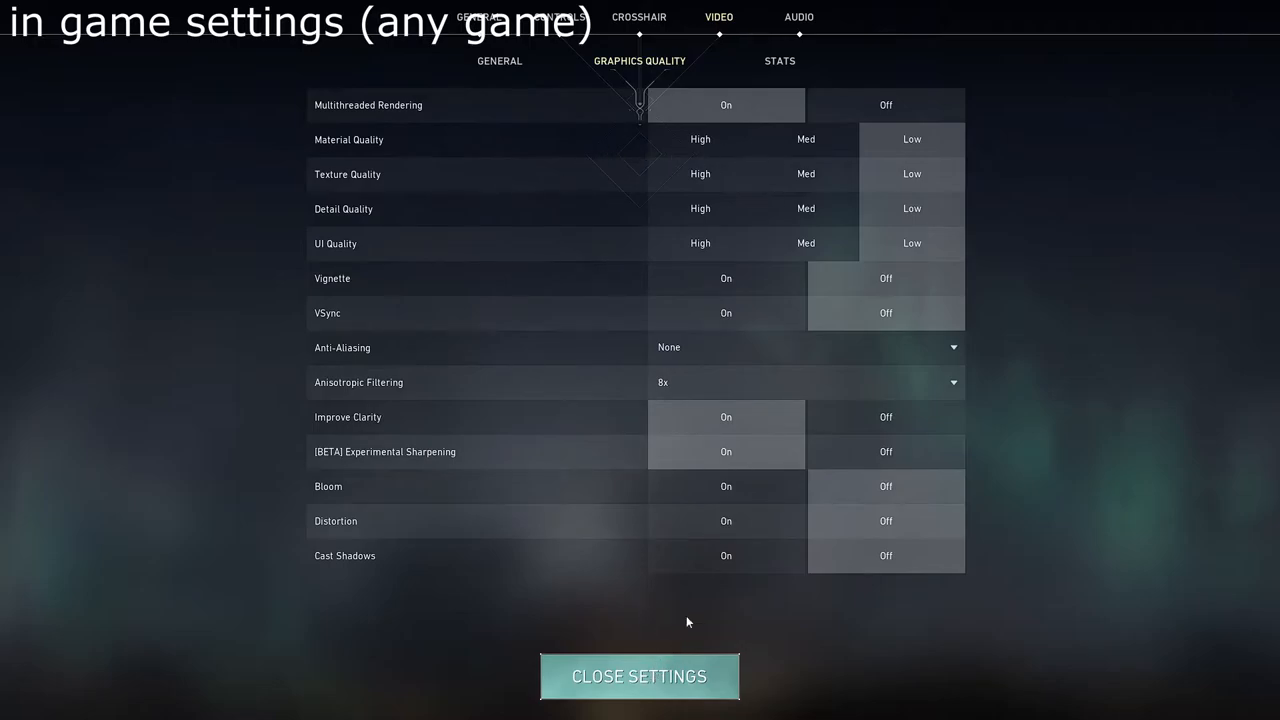
mouse_move(550, 418)
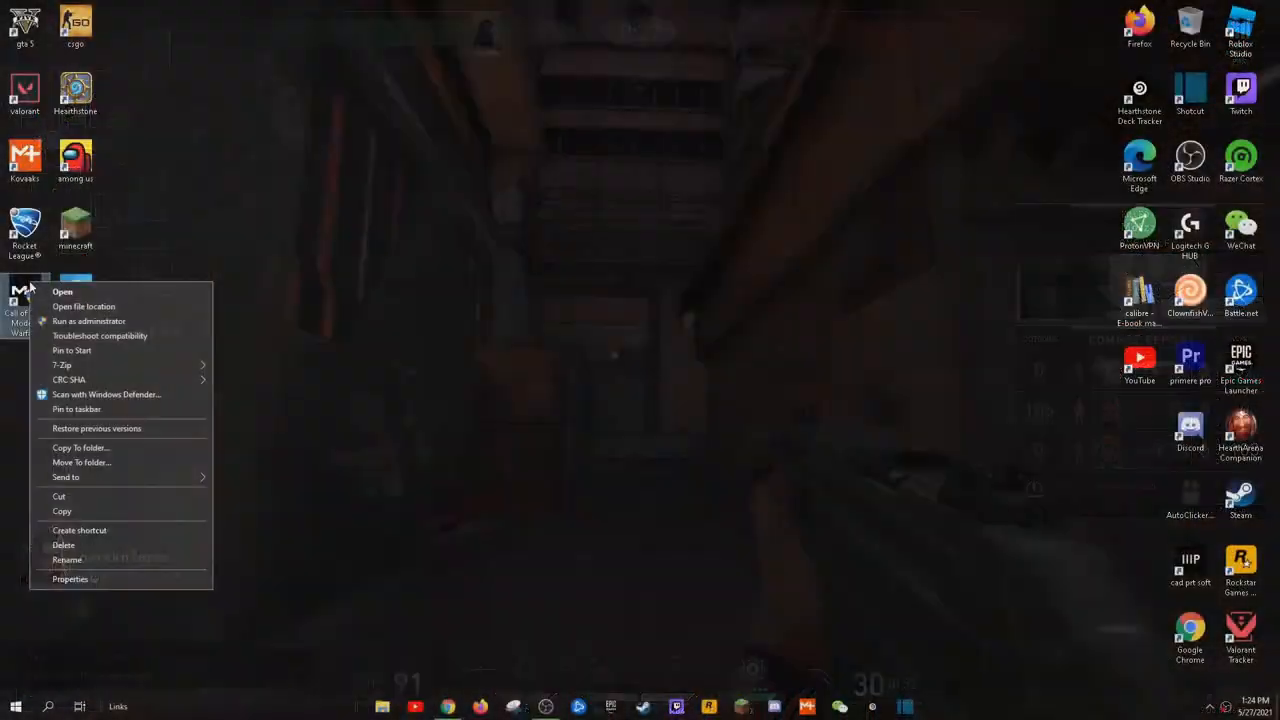
Step: In the Call of Duty shortcut's Compatibility settings, disable fullscreen optimizations and show high DPI settings
click(70, 580)
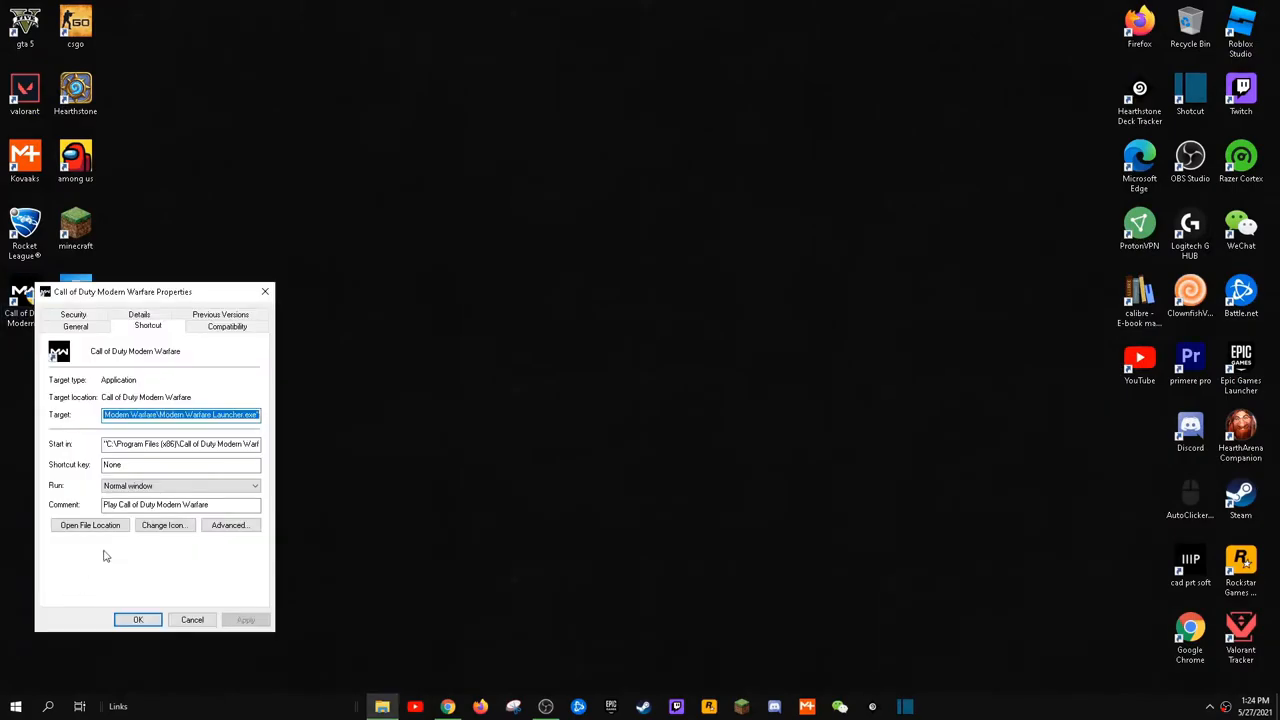
click(226, 326)
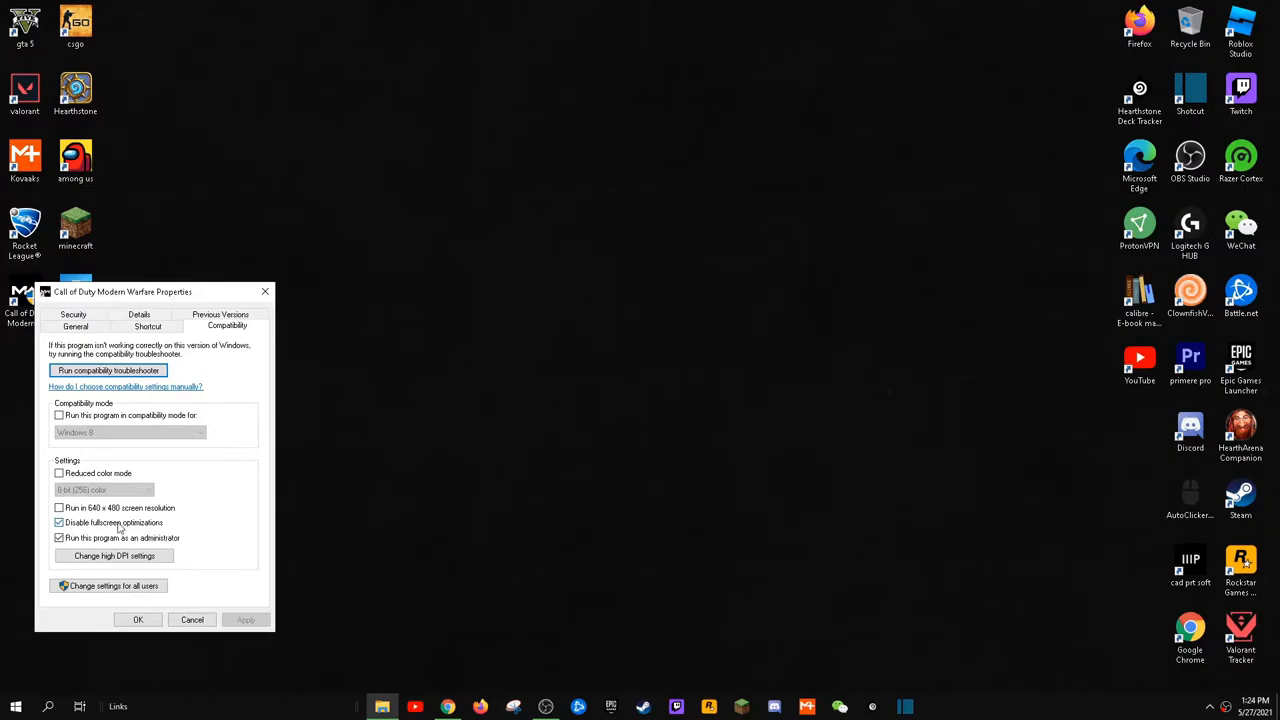
click(114, 556)
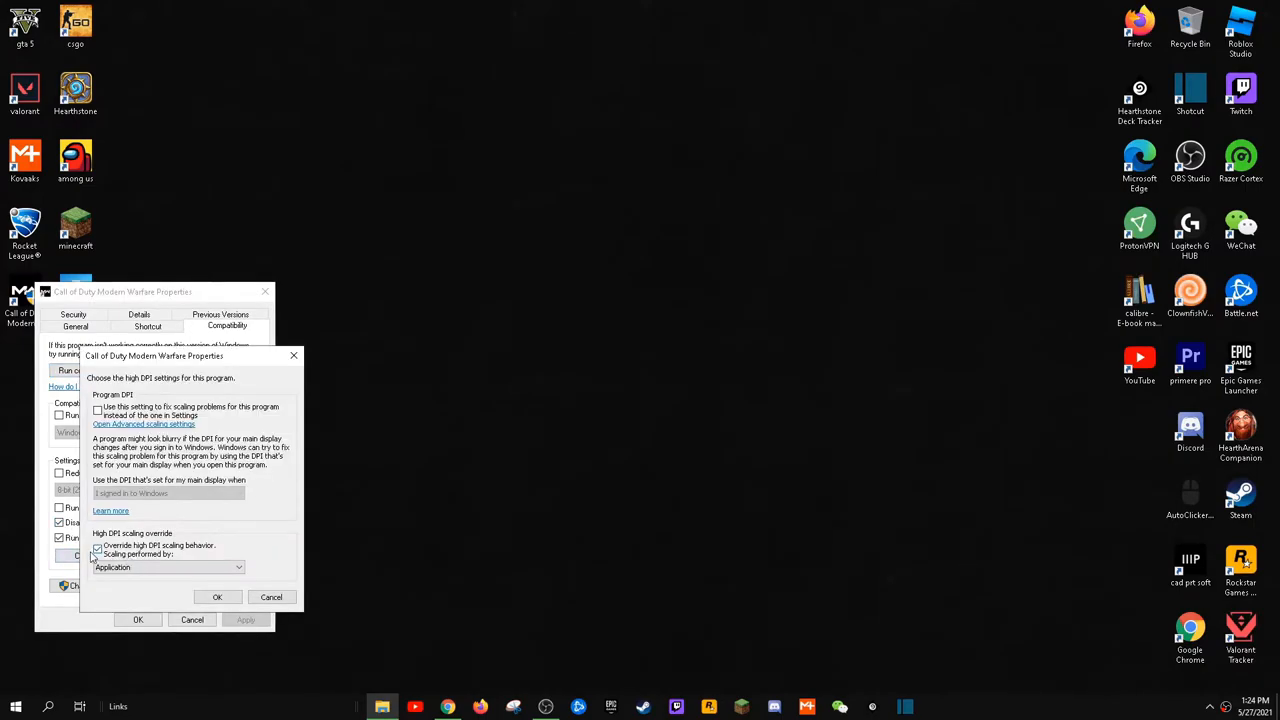
click(96, 546)
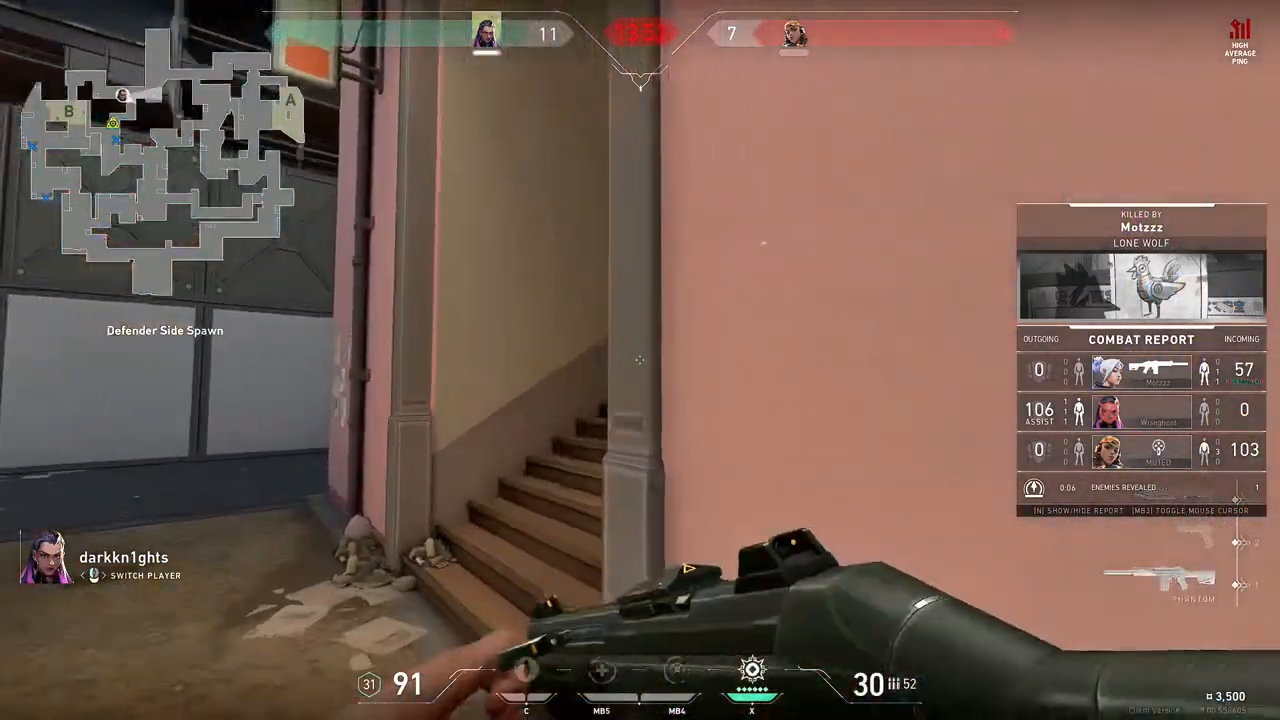
mouse_move(640, 360)
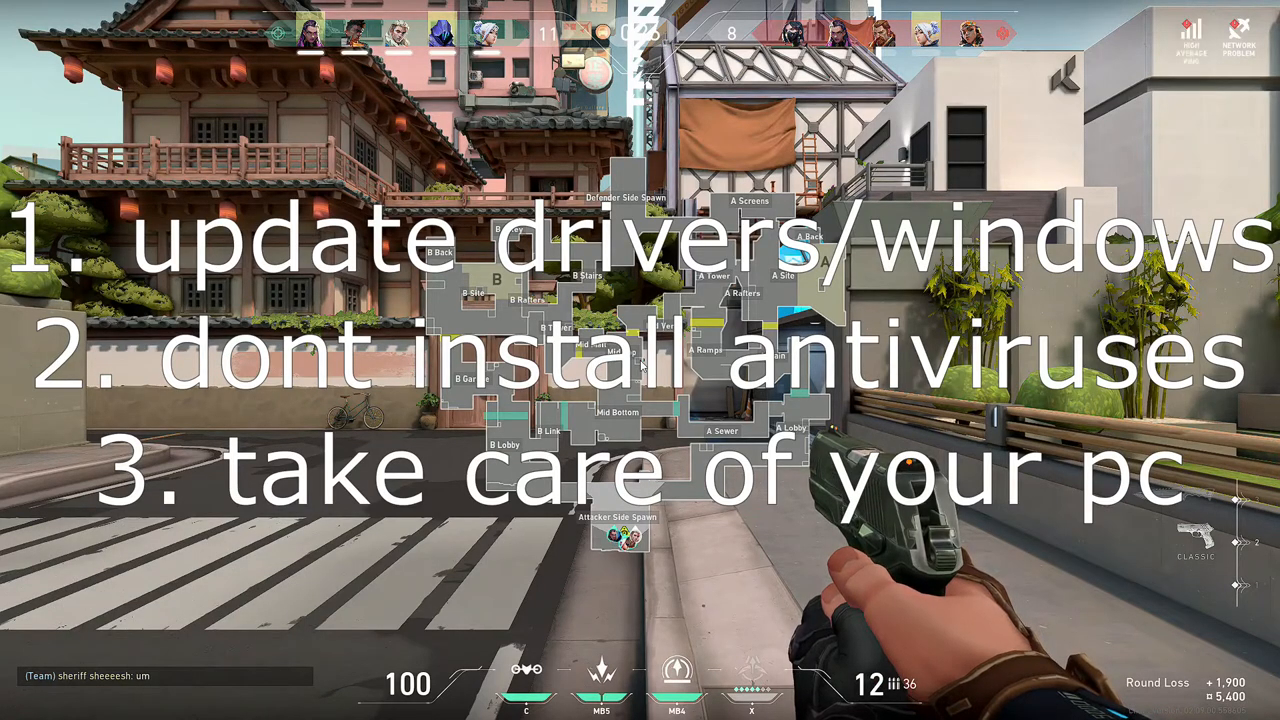
Step: Bring up Valorant's weapon buy menu with the B key mid-match
key(b)
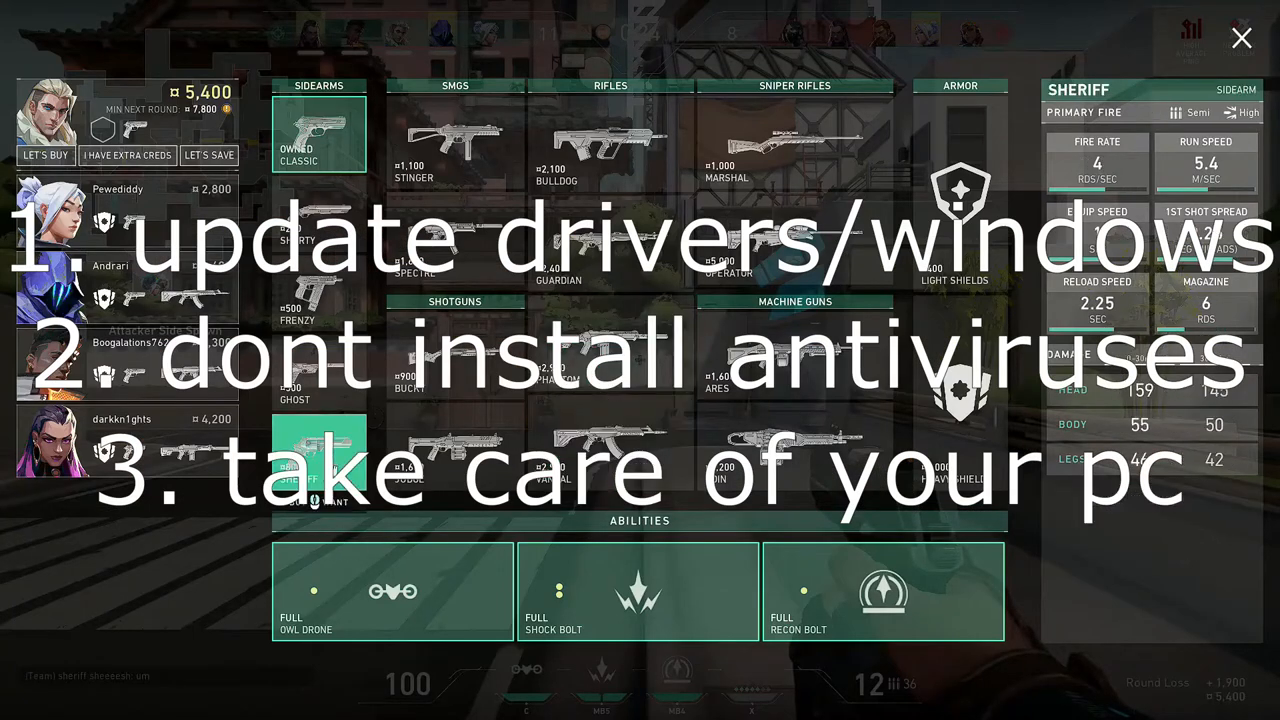